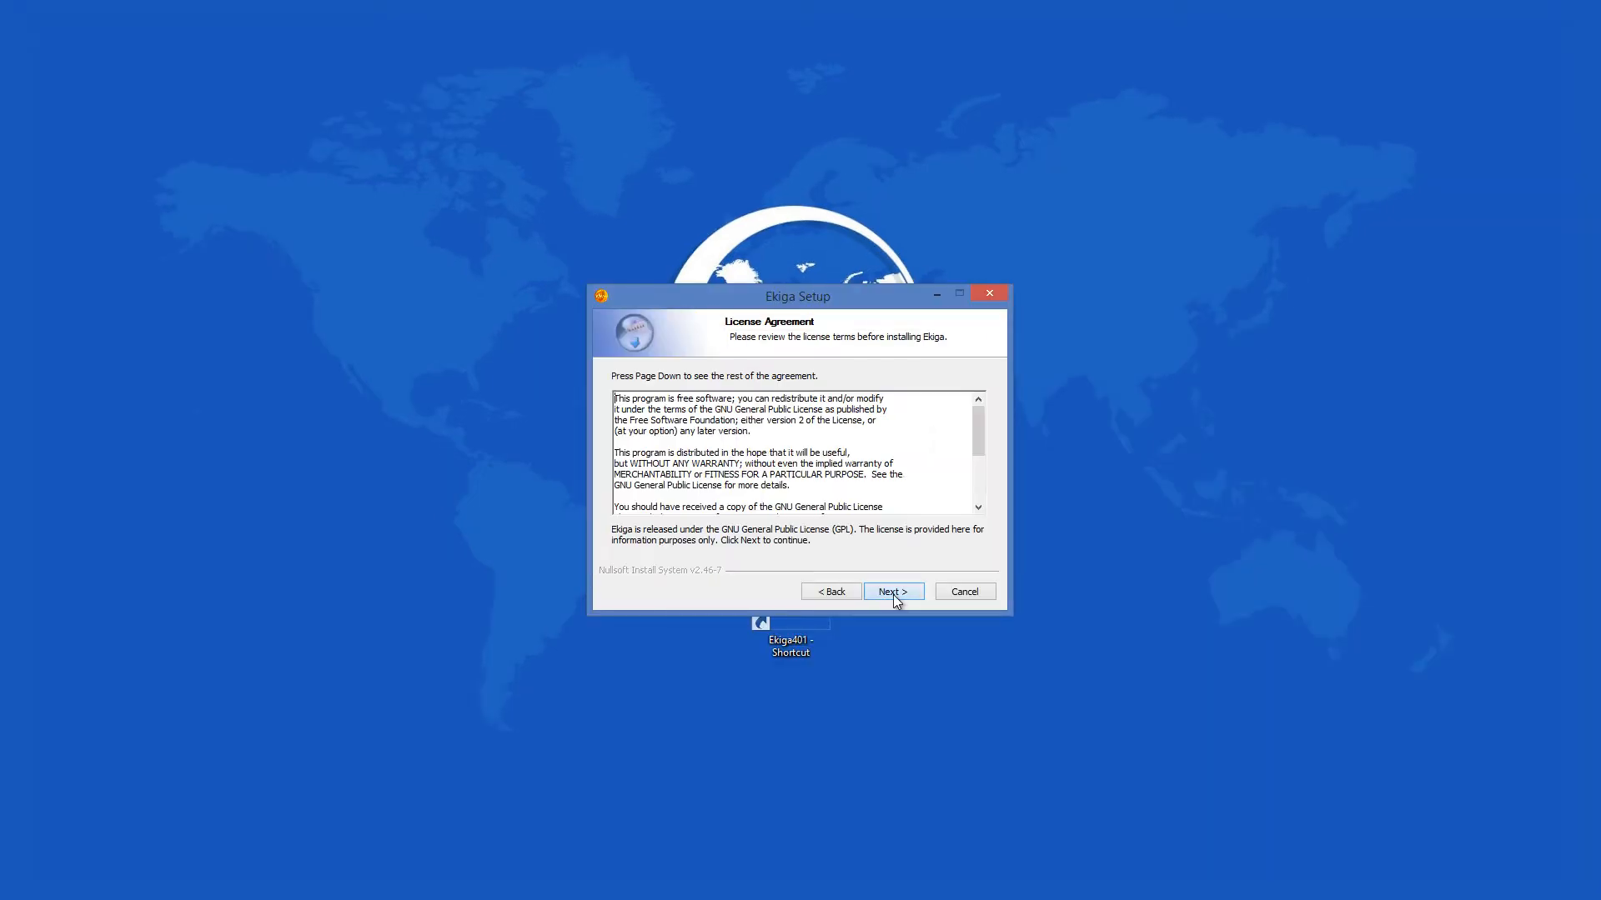
- Accept the Ekiga license agreement and keep the default components selection
left_click(891, 592)
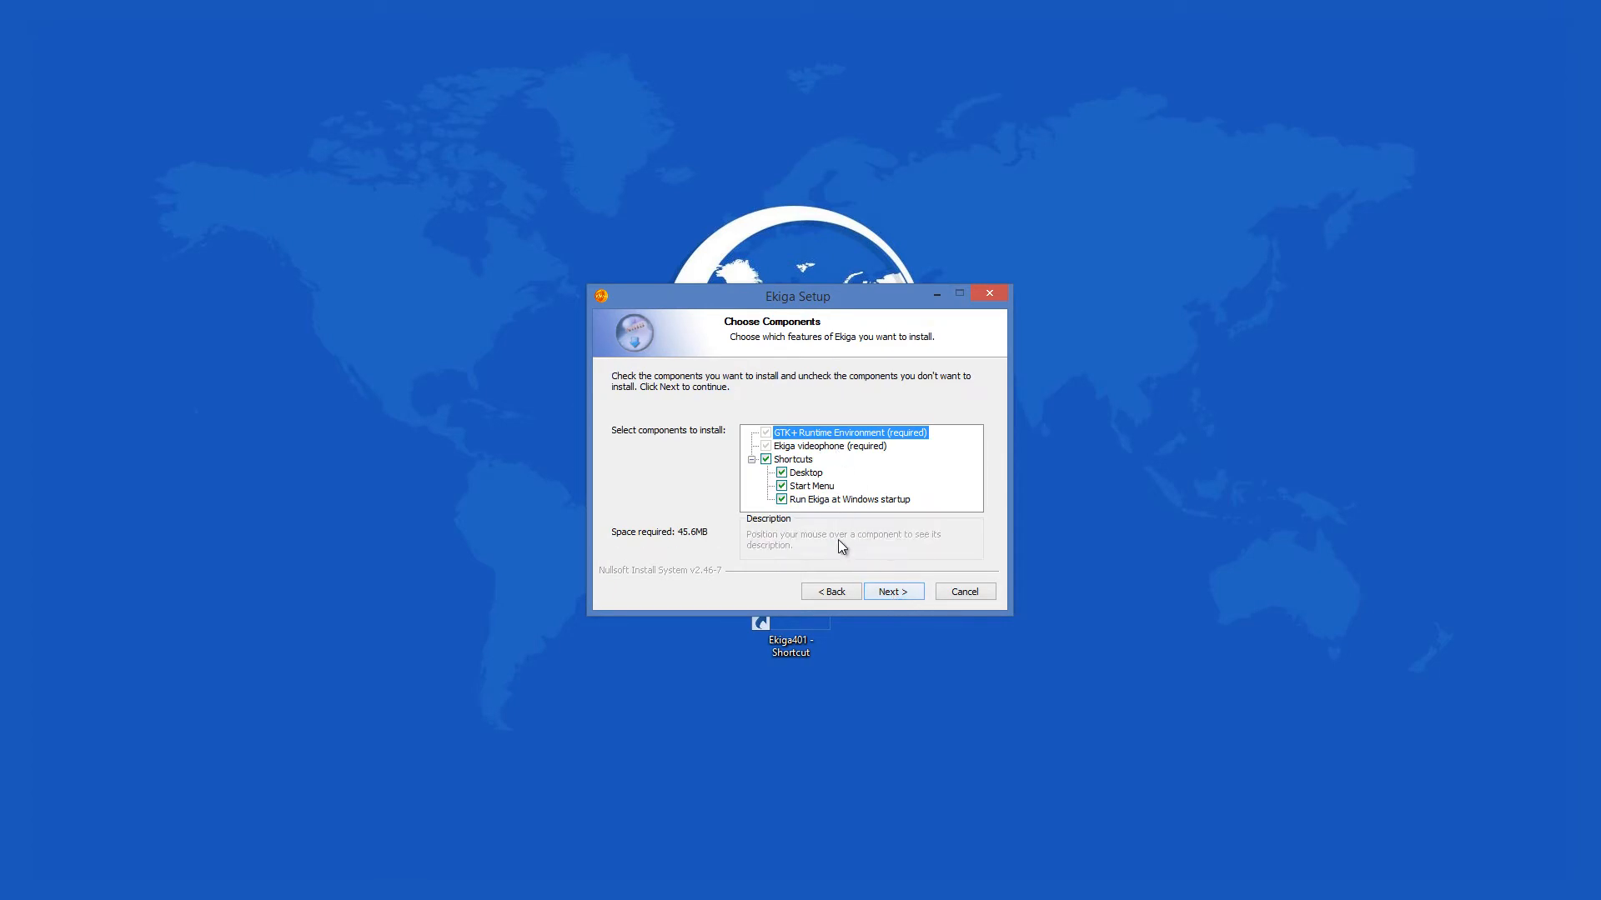
left_click(892, 591)
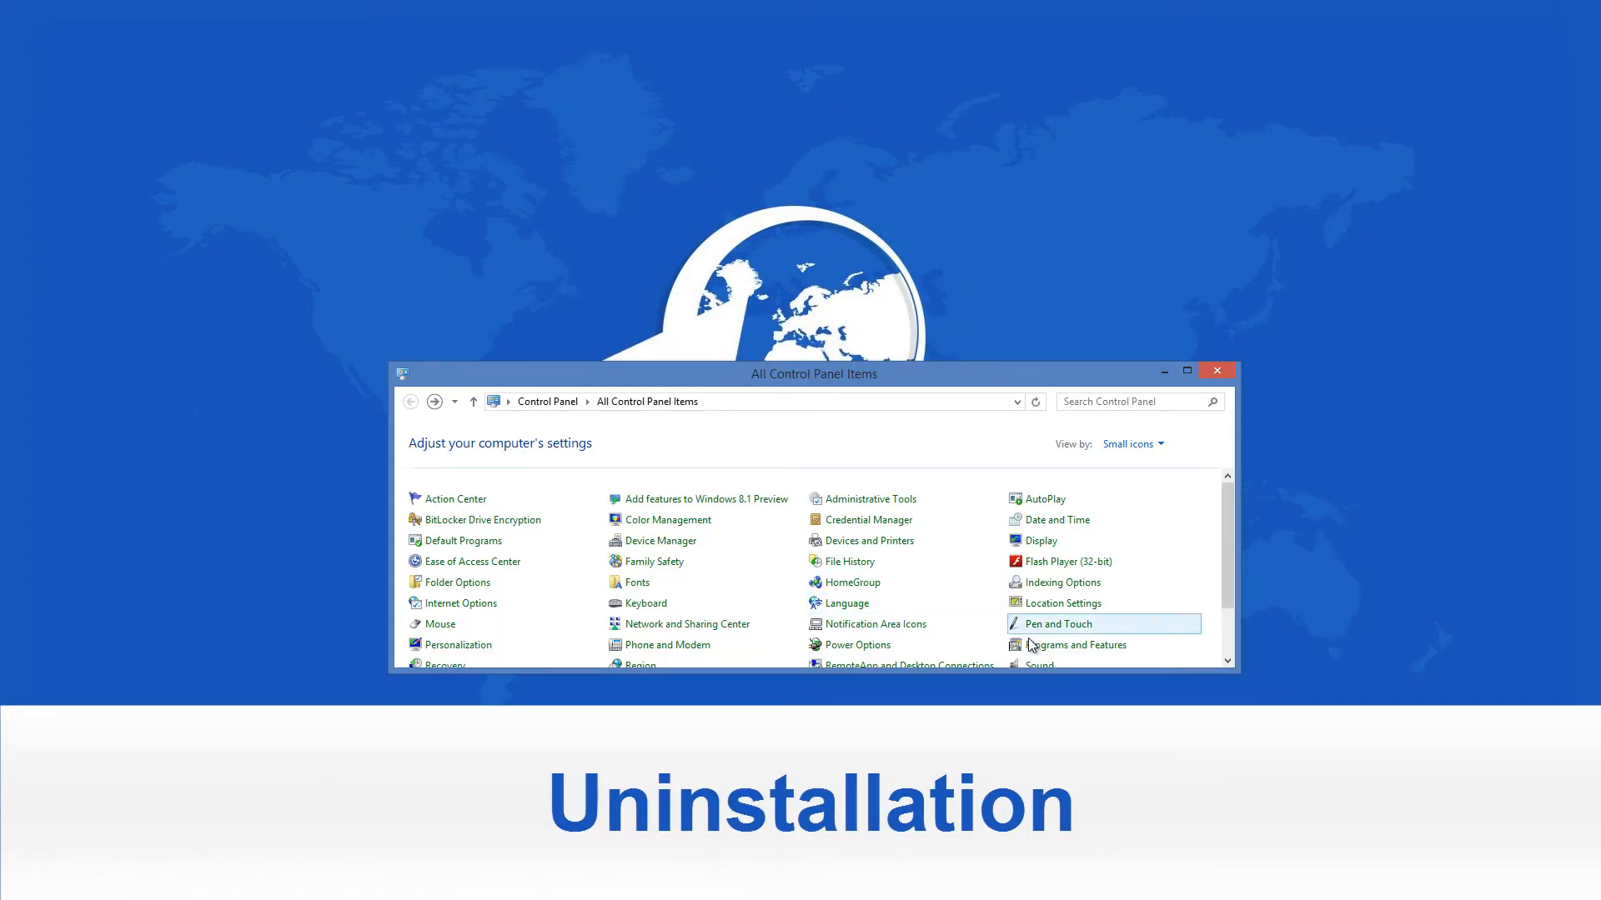
mouse_move(1074, 645)
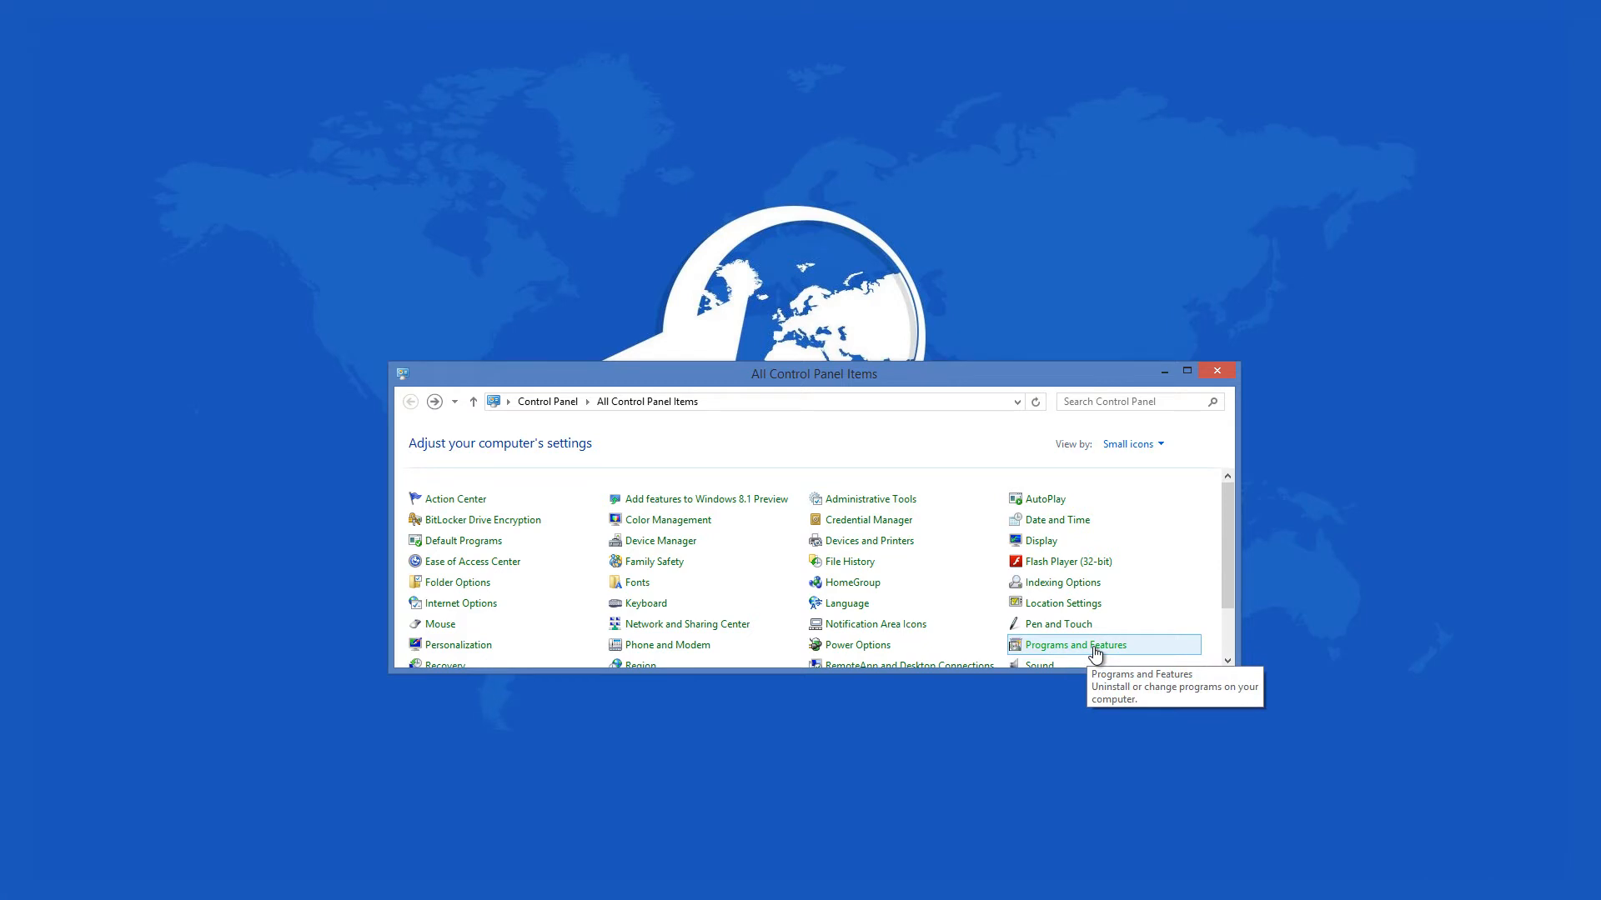
- Open Programs and Features to show the installed programs list
left_click(1074, 644)
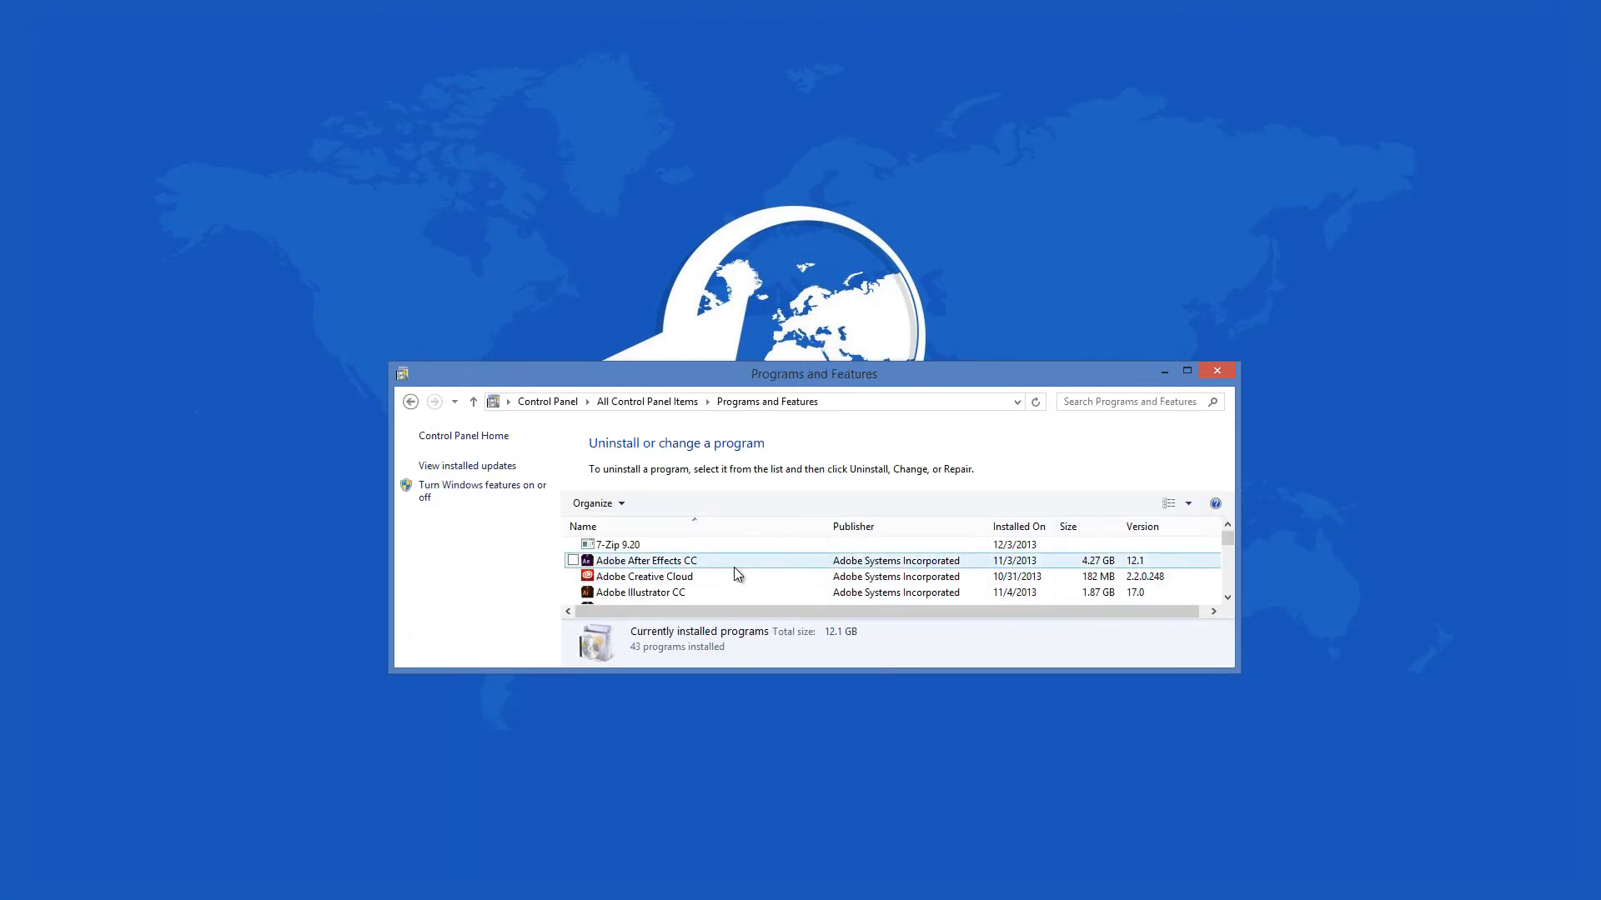
left_click(645, 560)
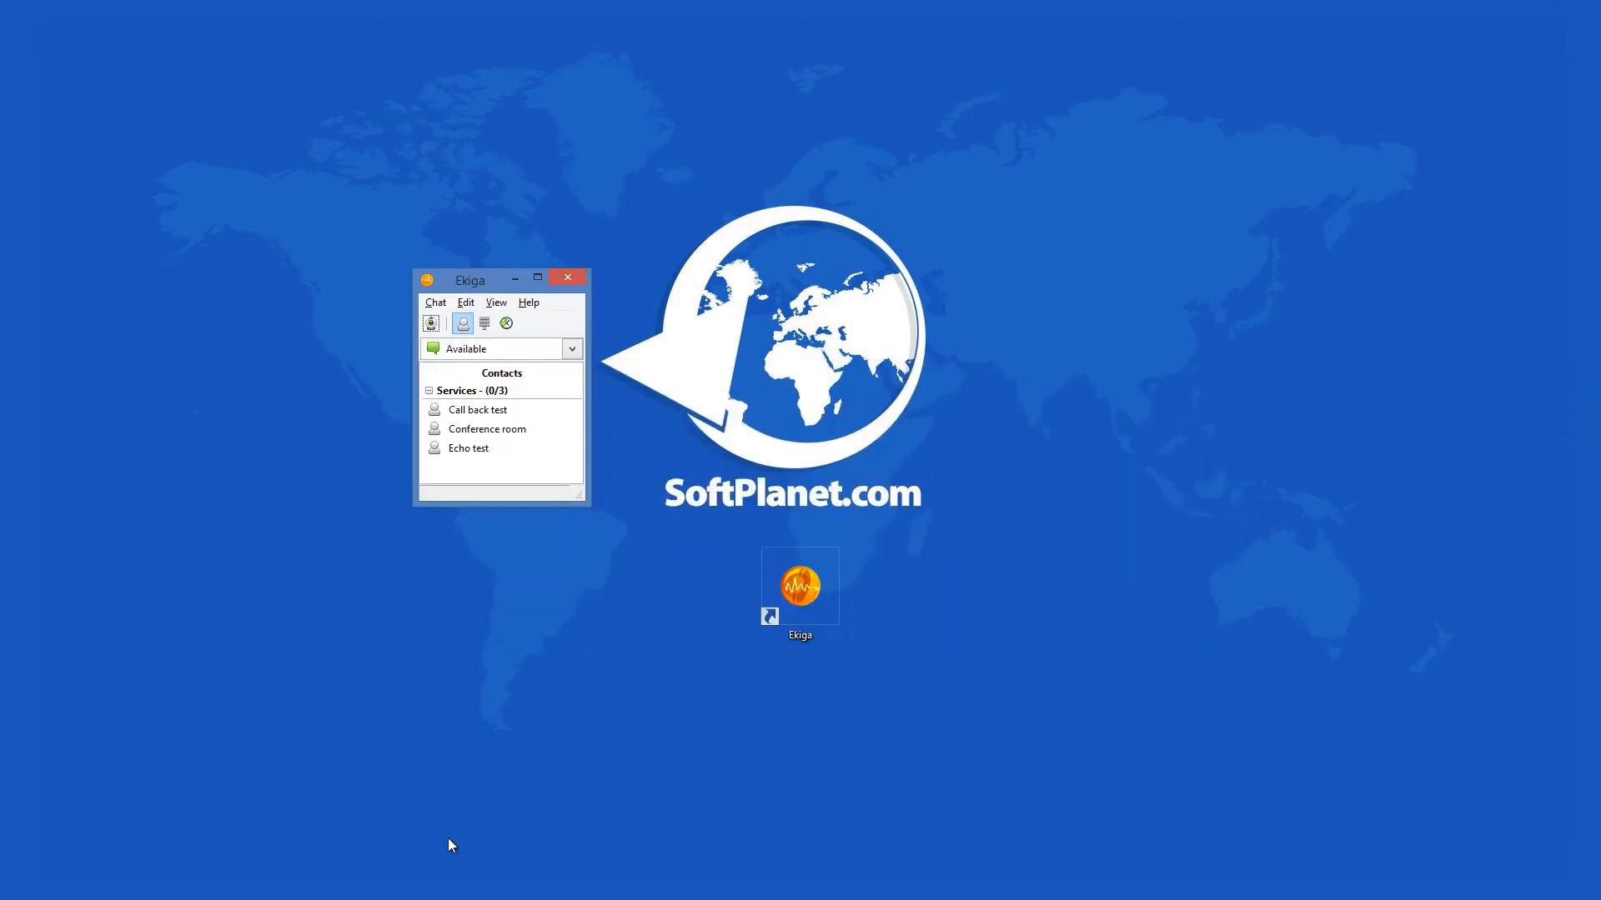
mouse_move(520, 437)
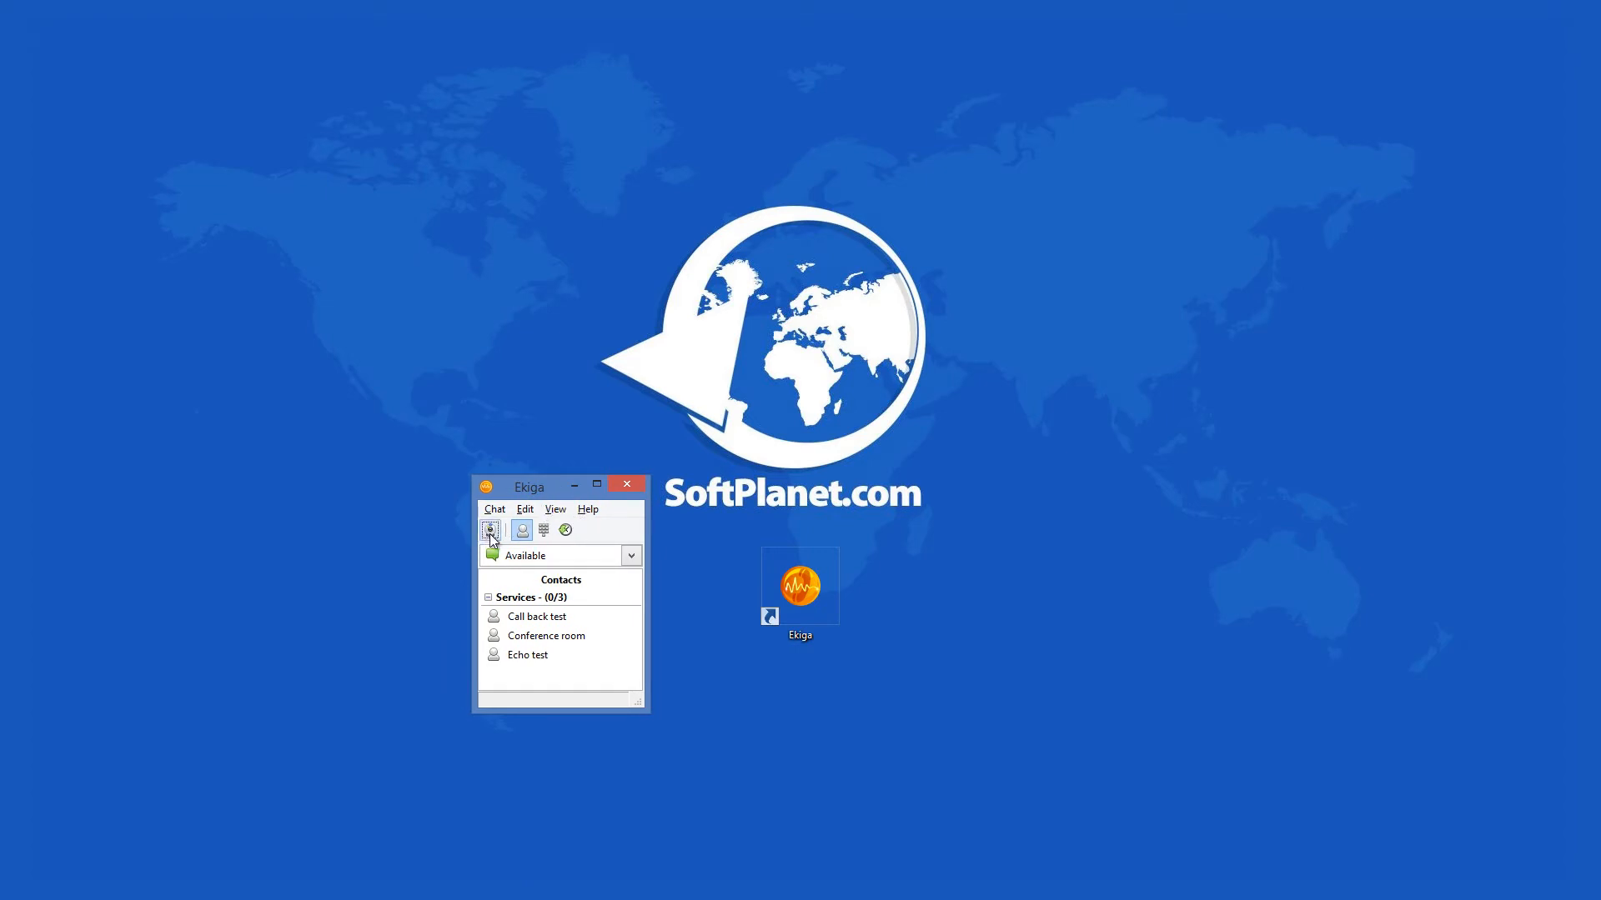
mouse_move(542, 528)
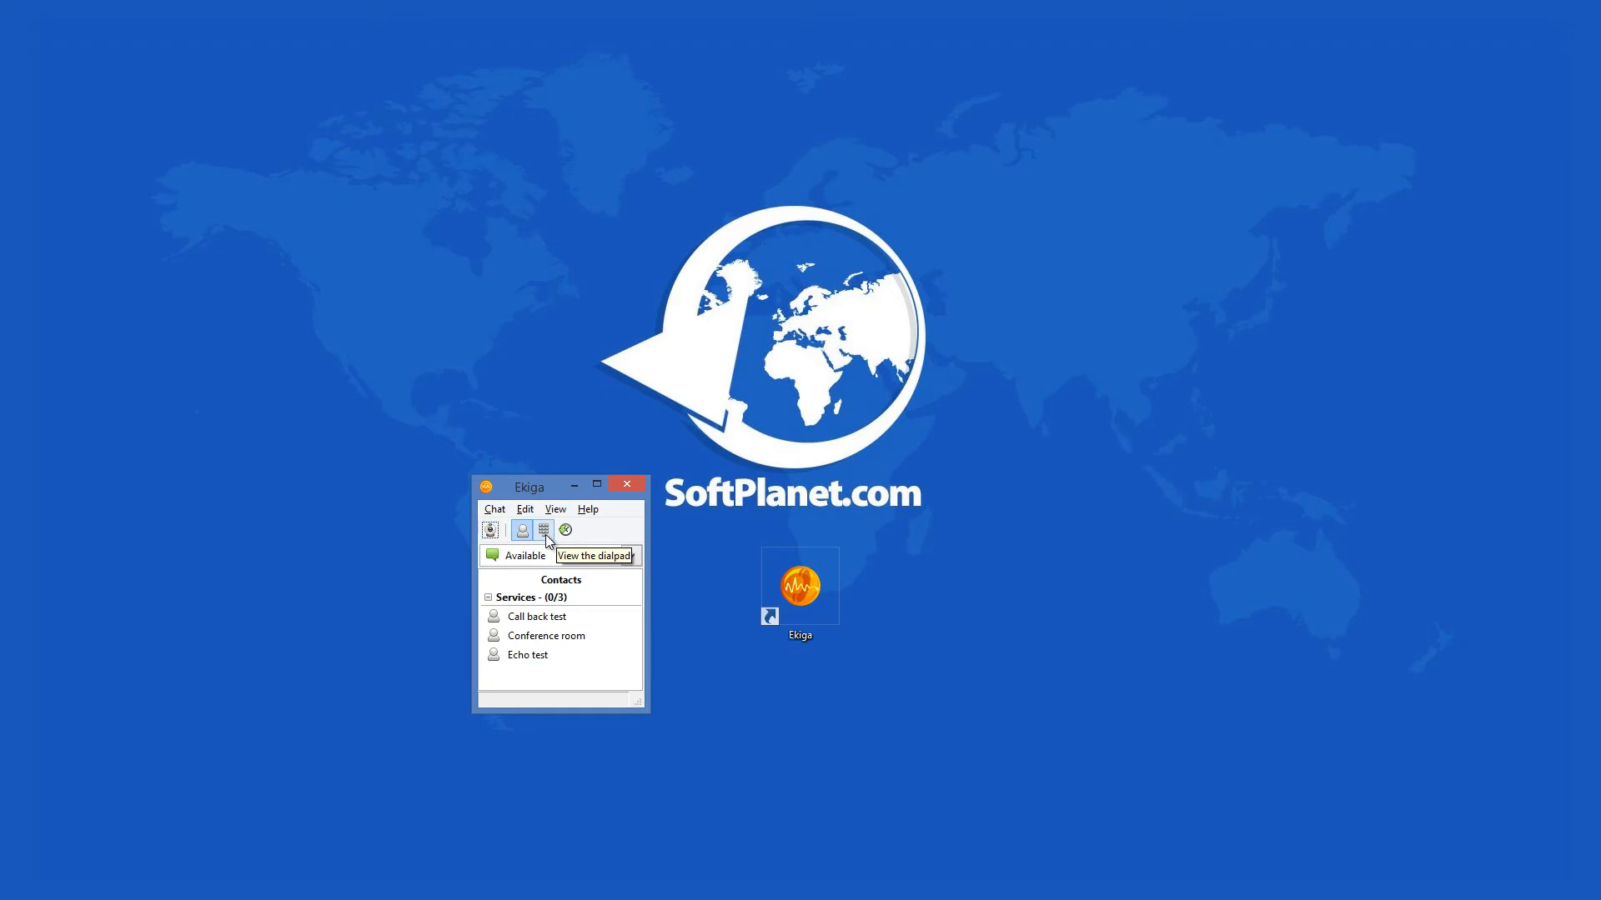
left_click(630, 555)
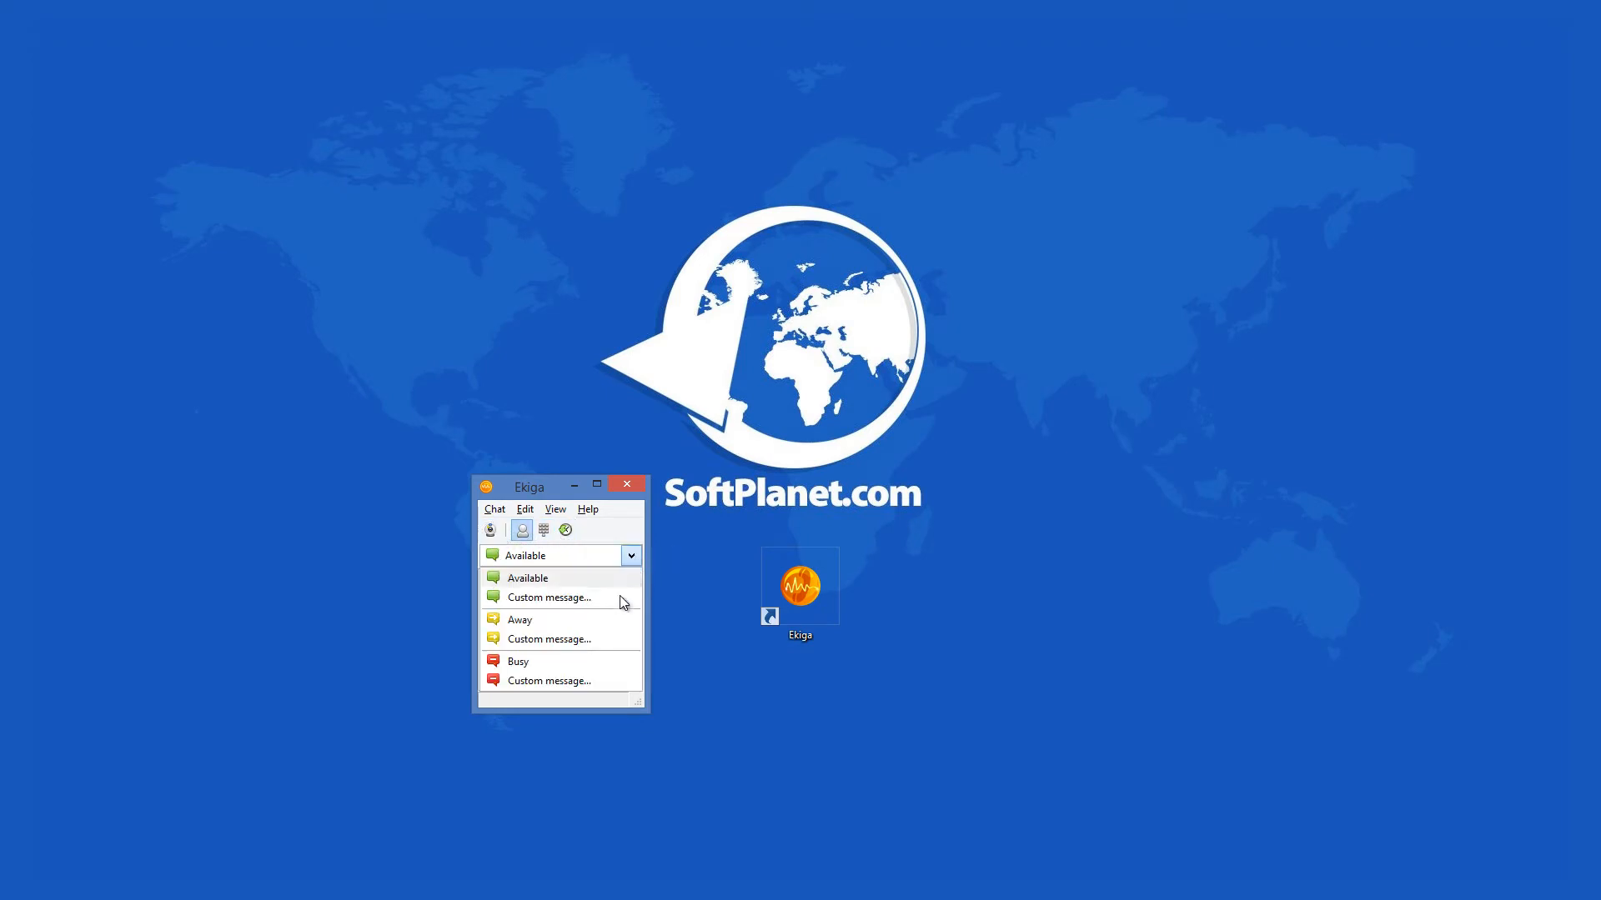
left_click(495, 509)
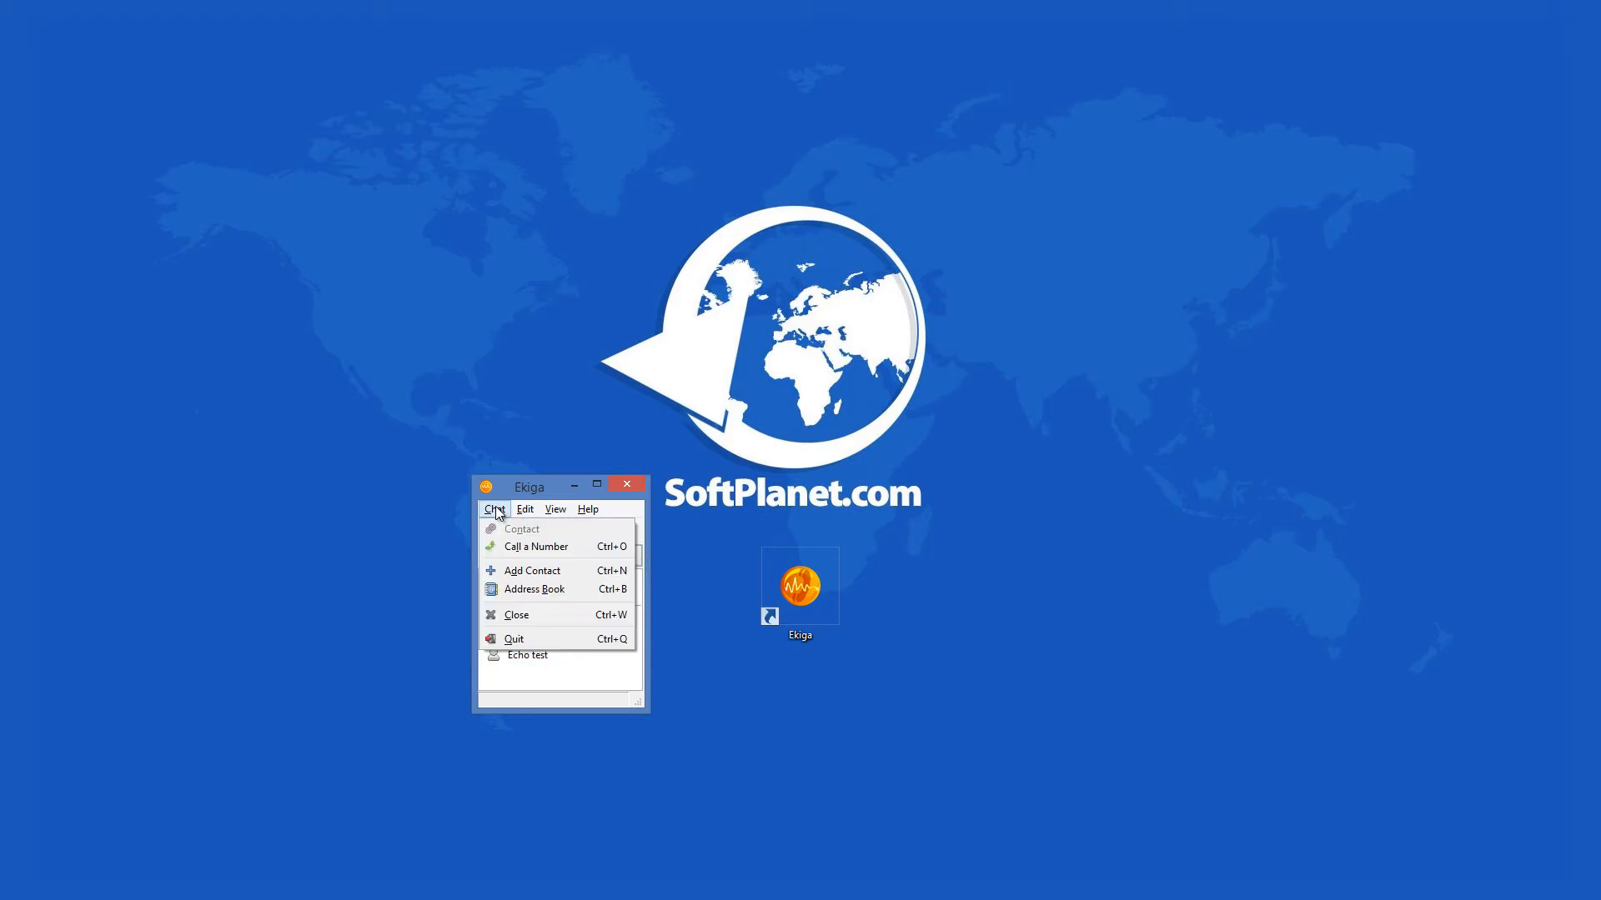
left_click(523, 509)
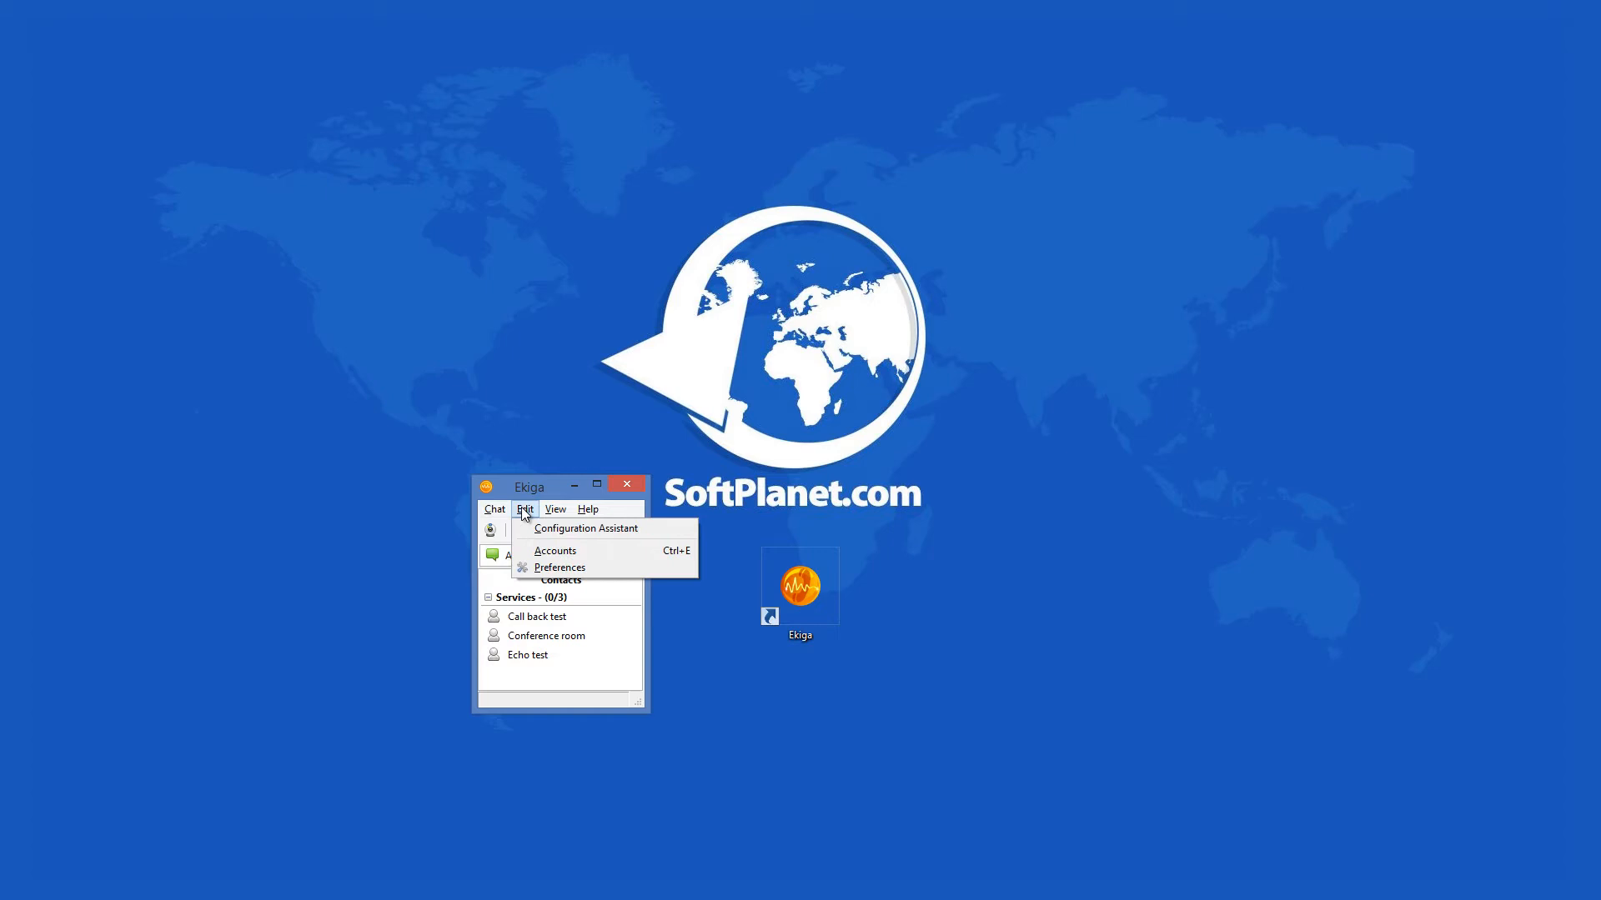
left_click(555, 508)
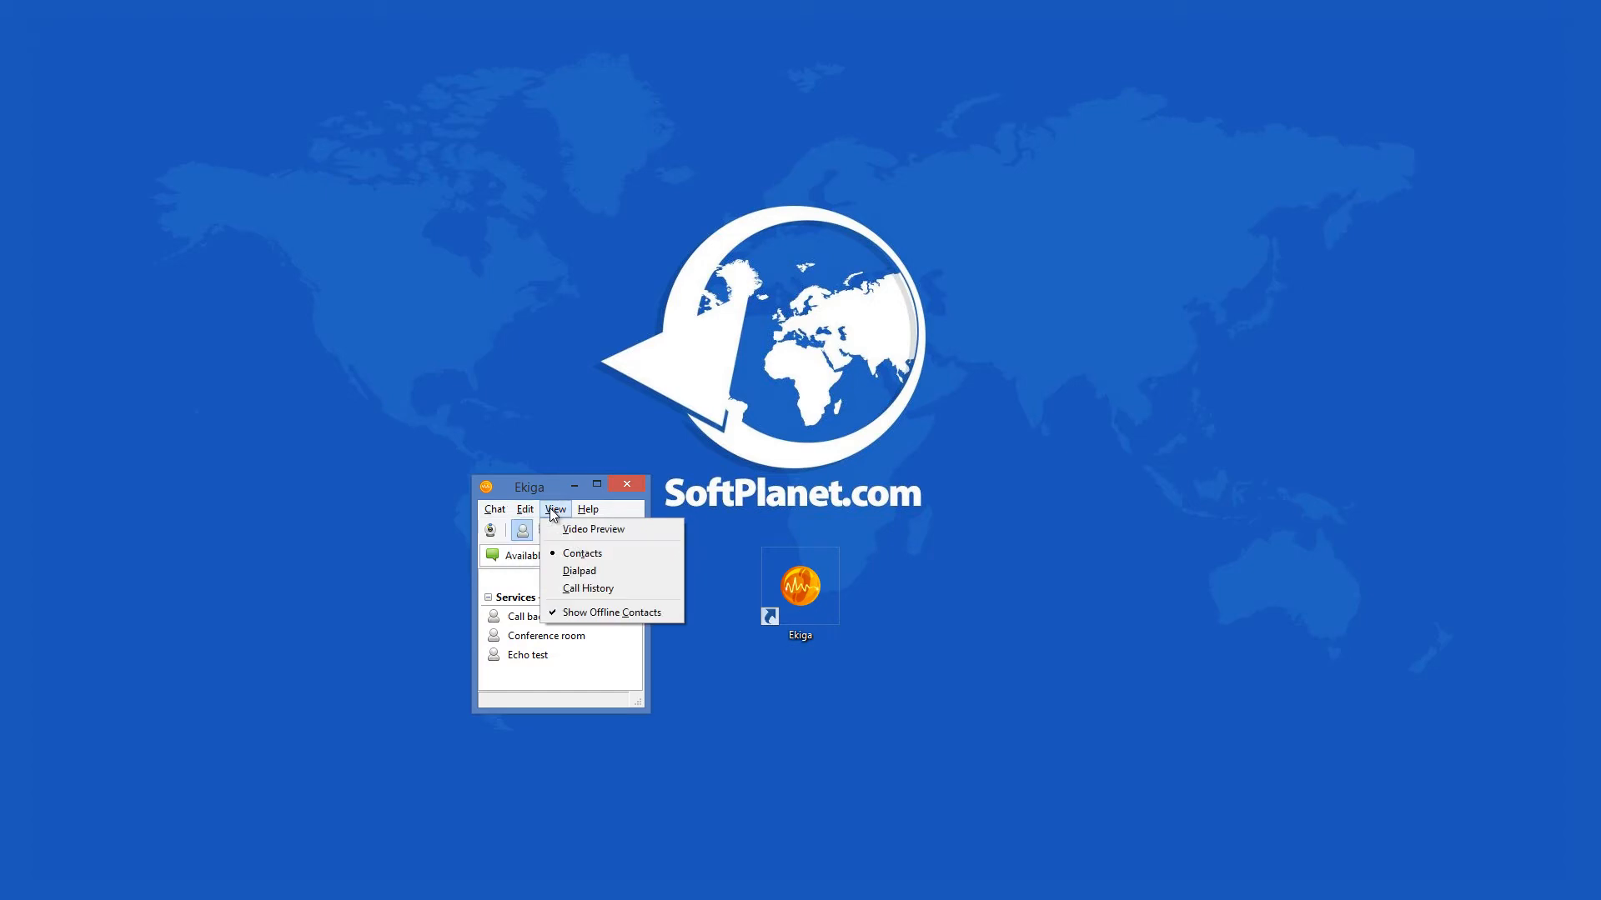
mouse_move(559, 515)
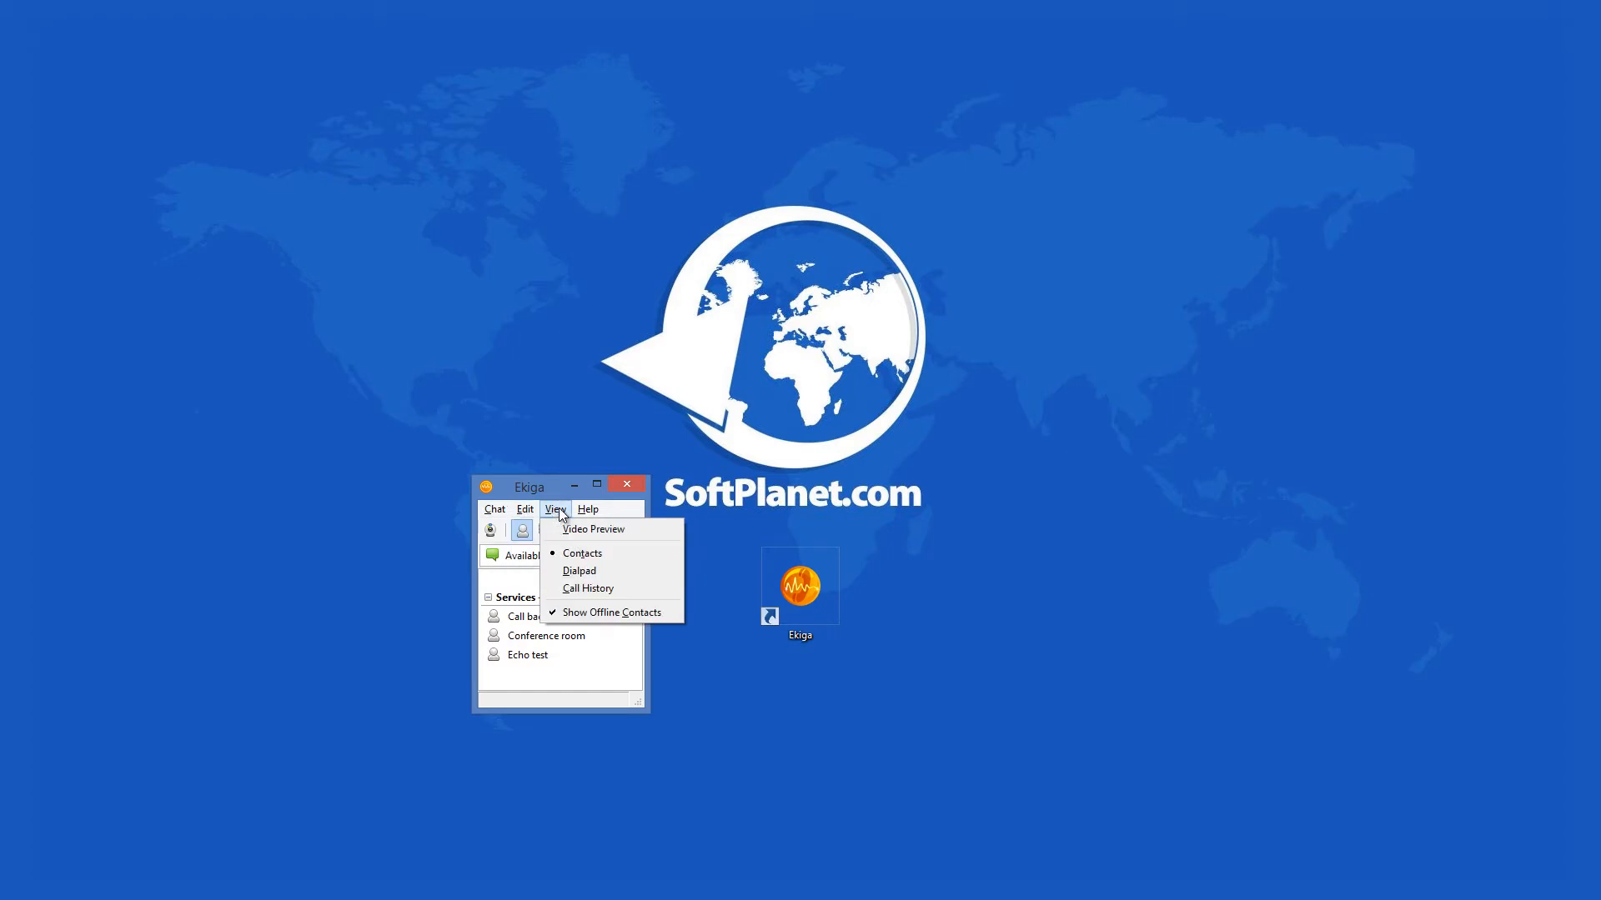
left_click(587, 508)
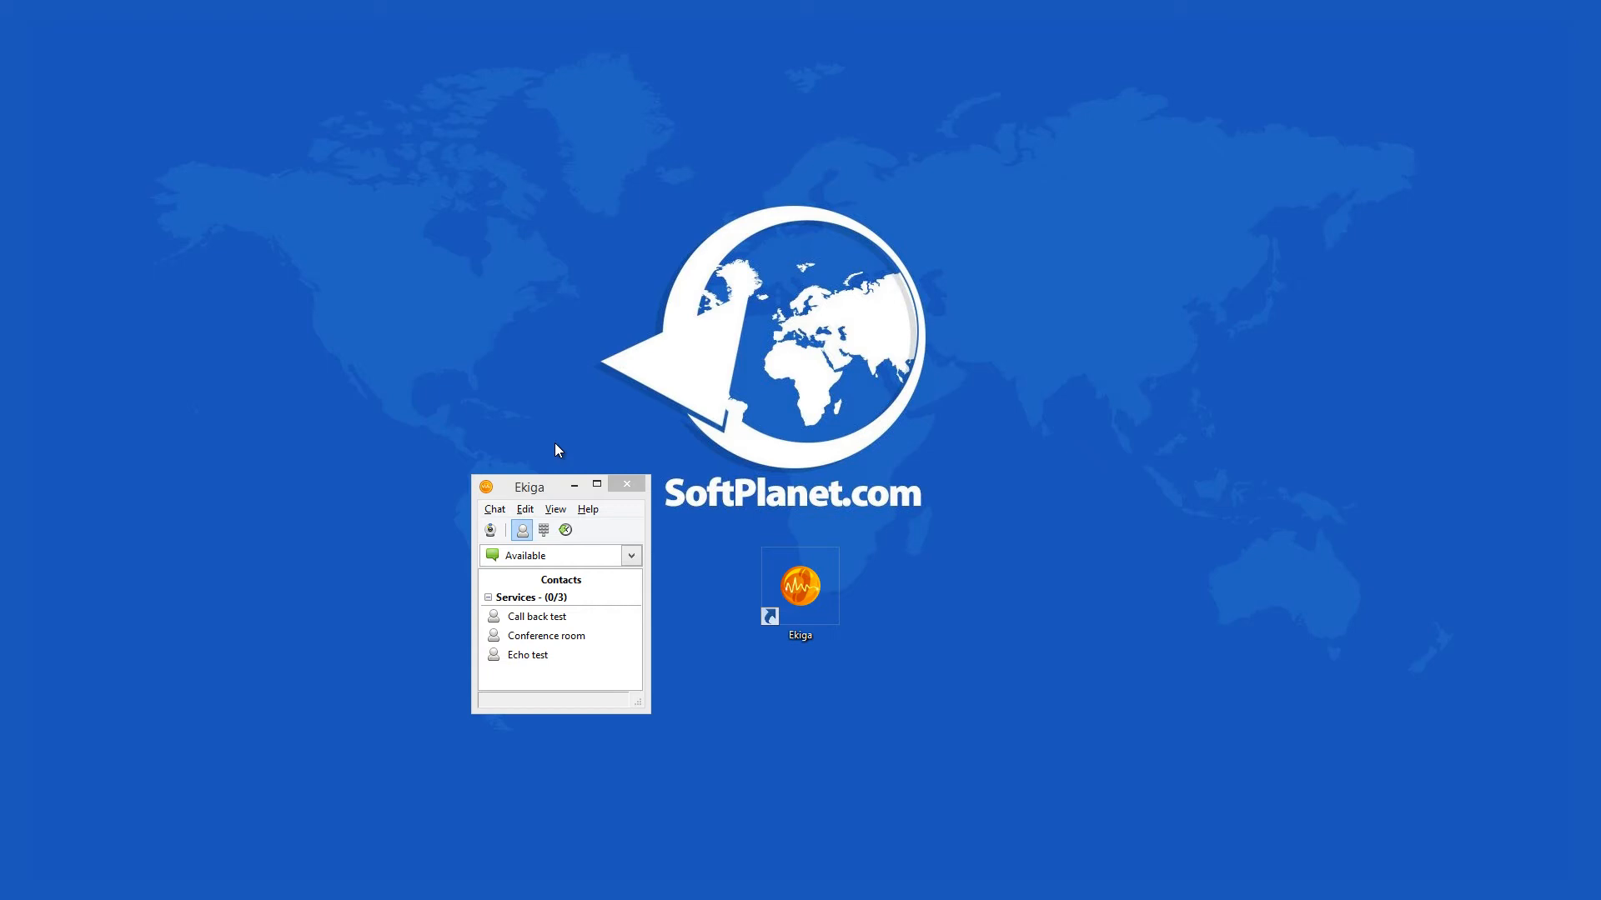
mouse_move(495, 515)
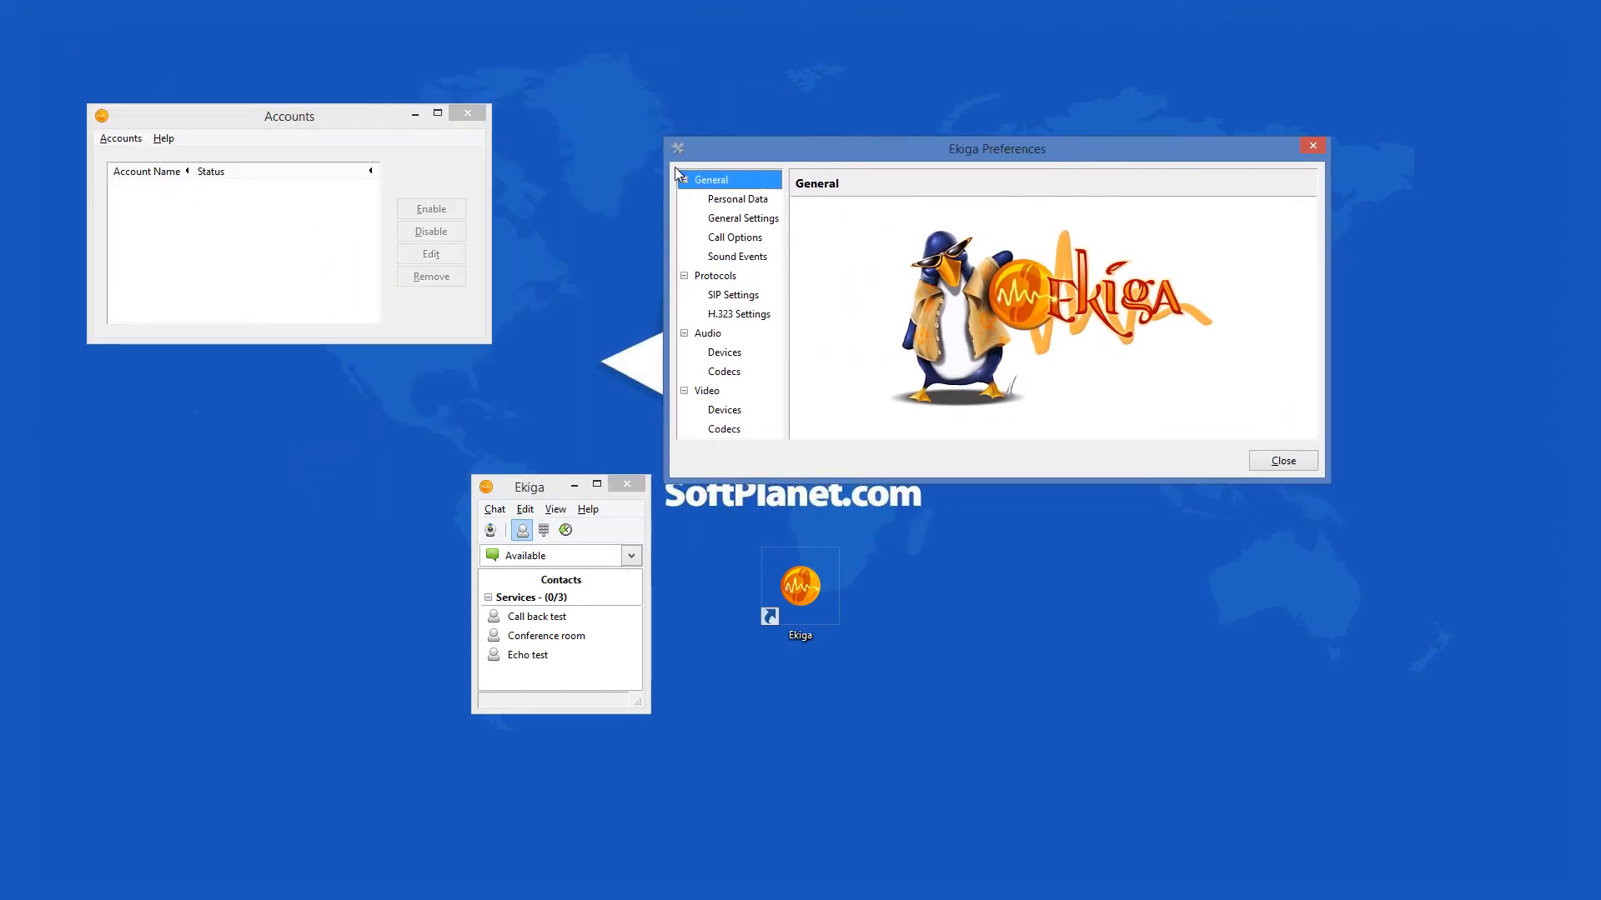
- Move the Accounts window, start an Ekiga.net account, then cancel its Edit account dialog
left_click_drag(289, 115, 386, 142)
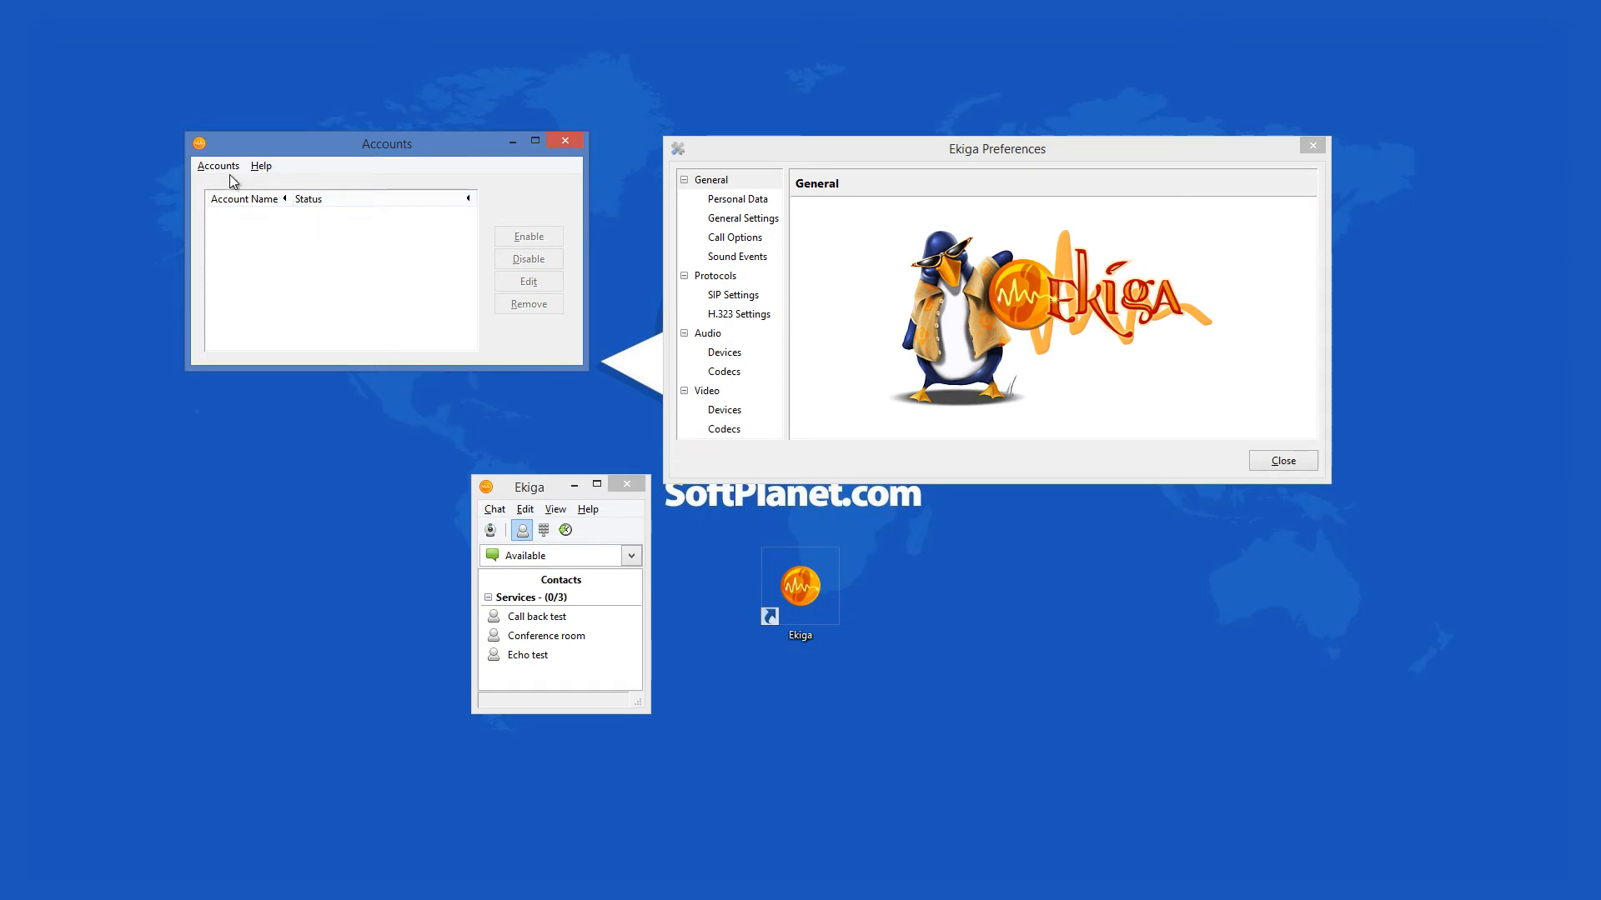
left_click(218, 165)
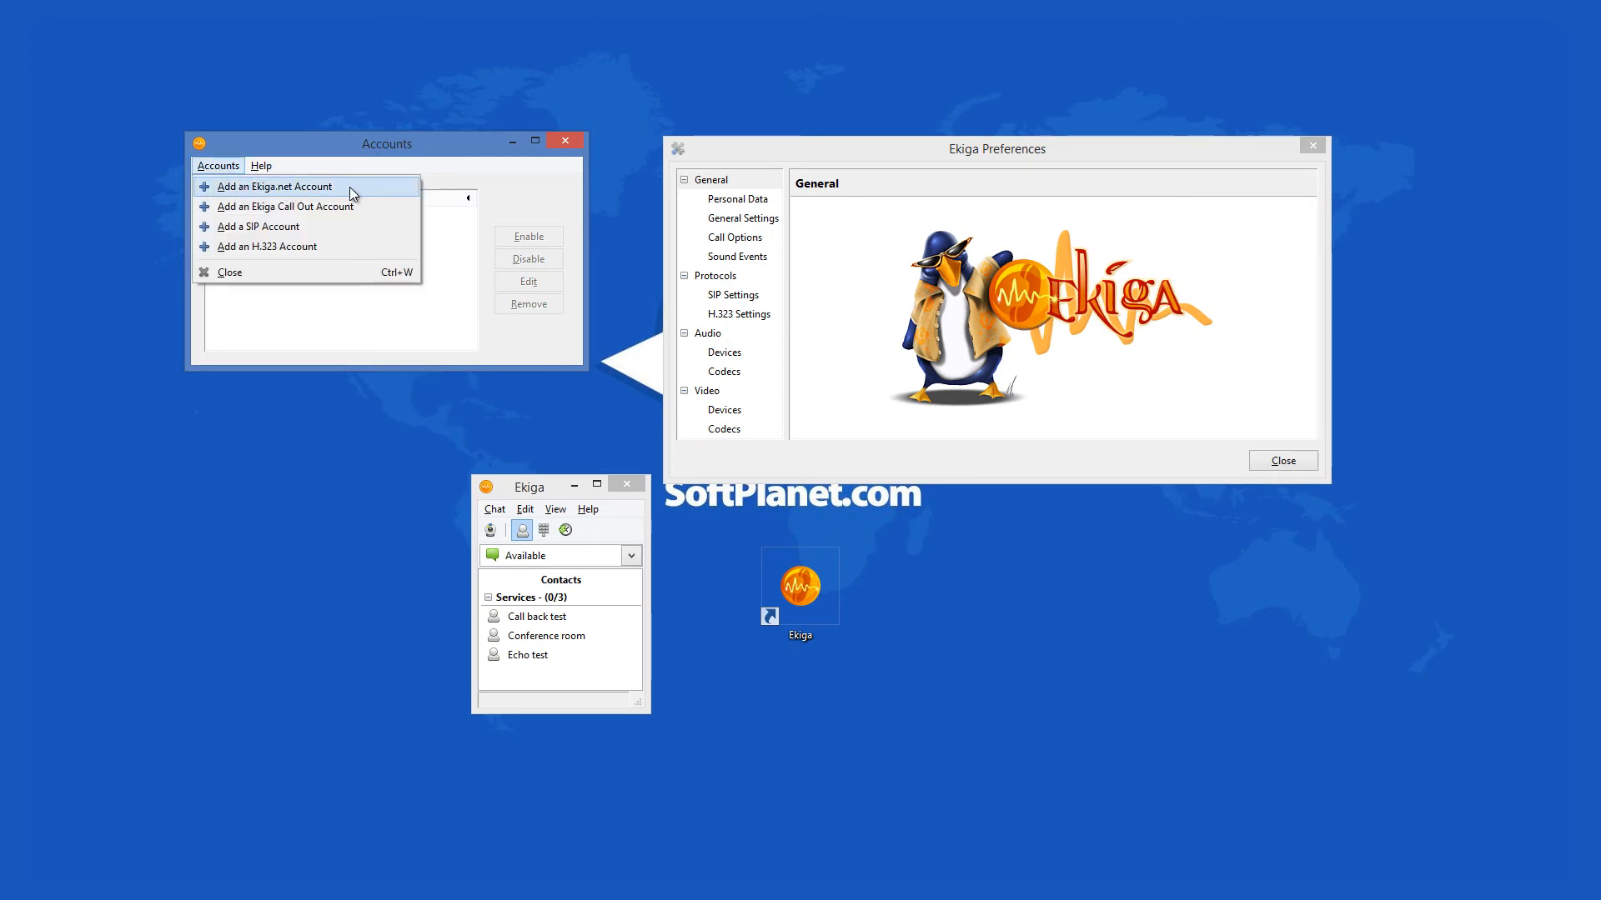
left_click(273, 186)
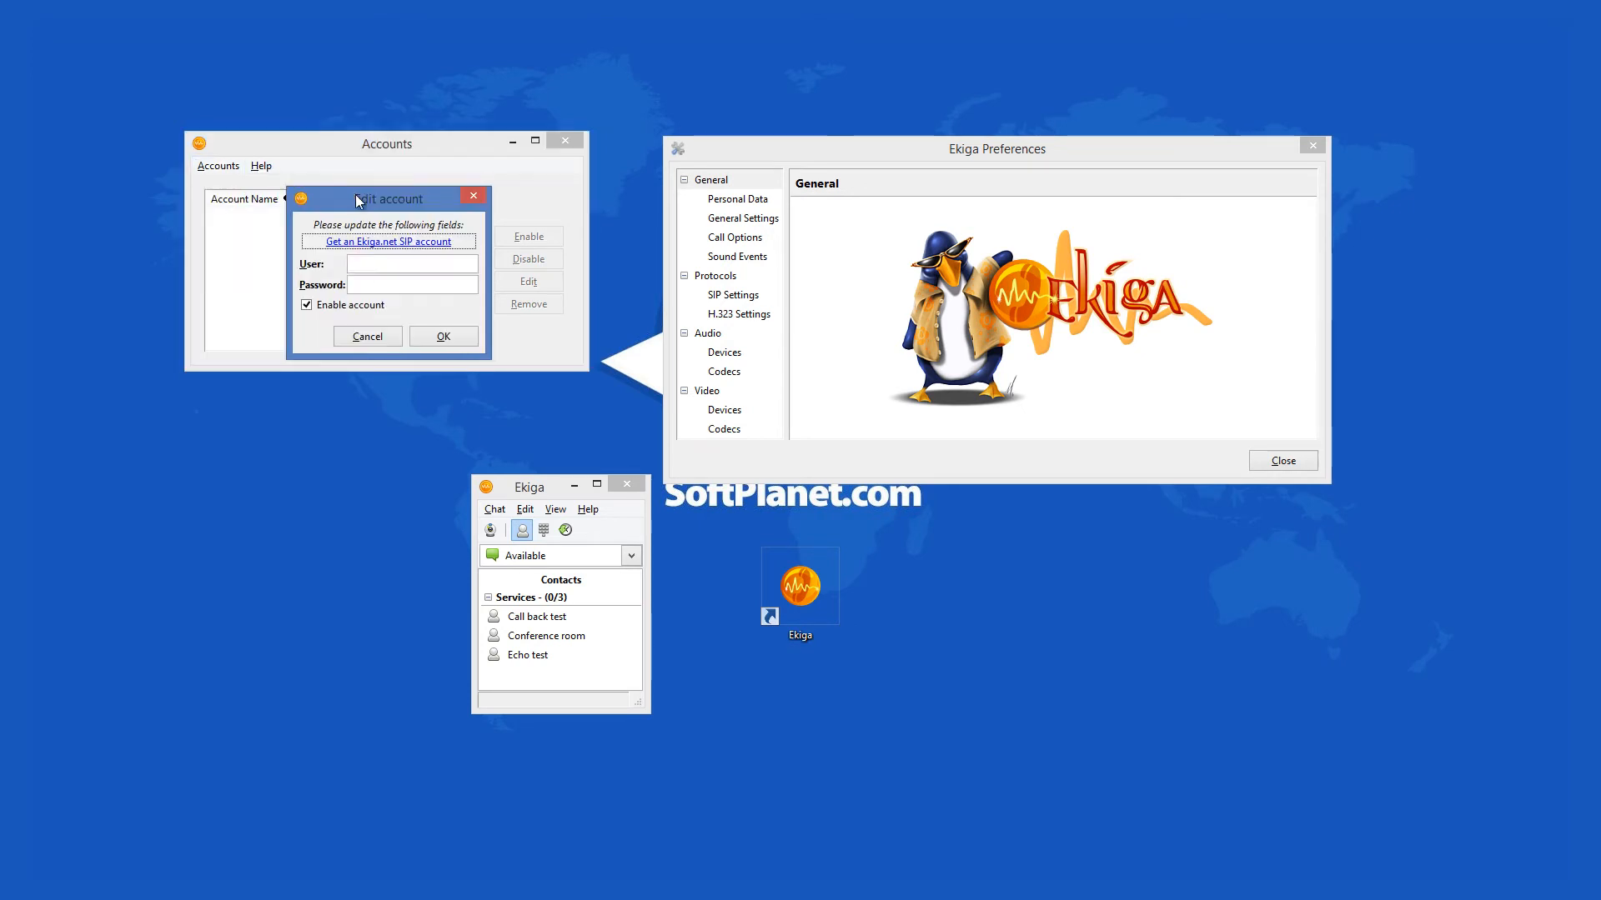
mouse_move(411, 267)
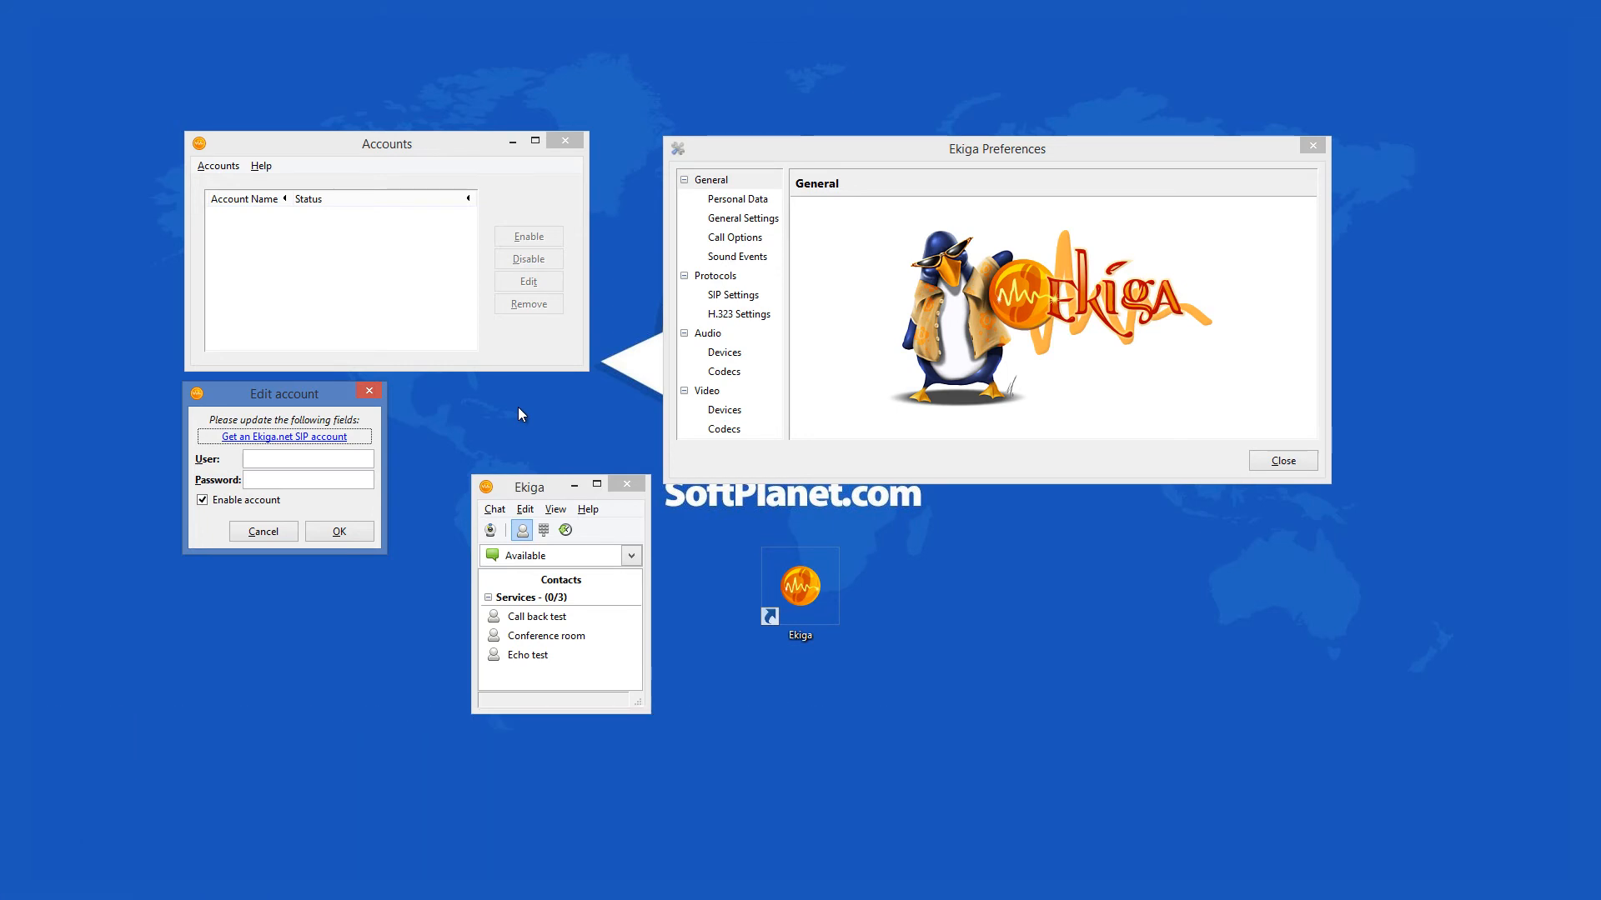
mouse_move(869, 260)
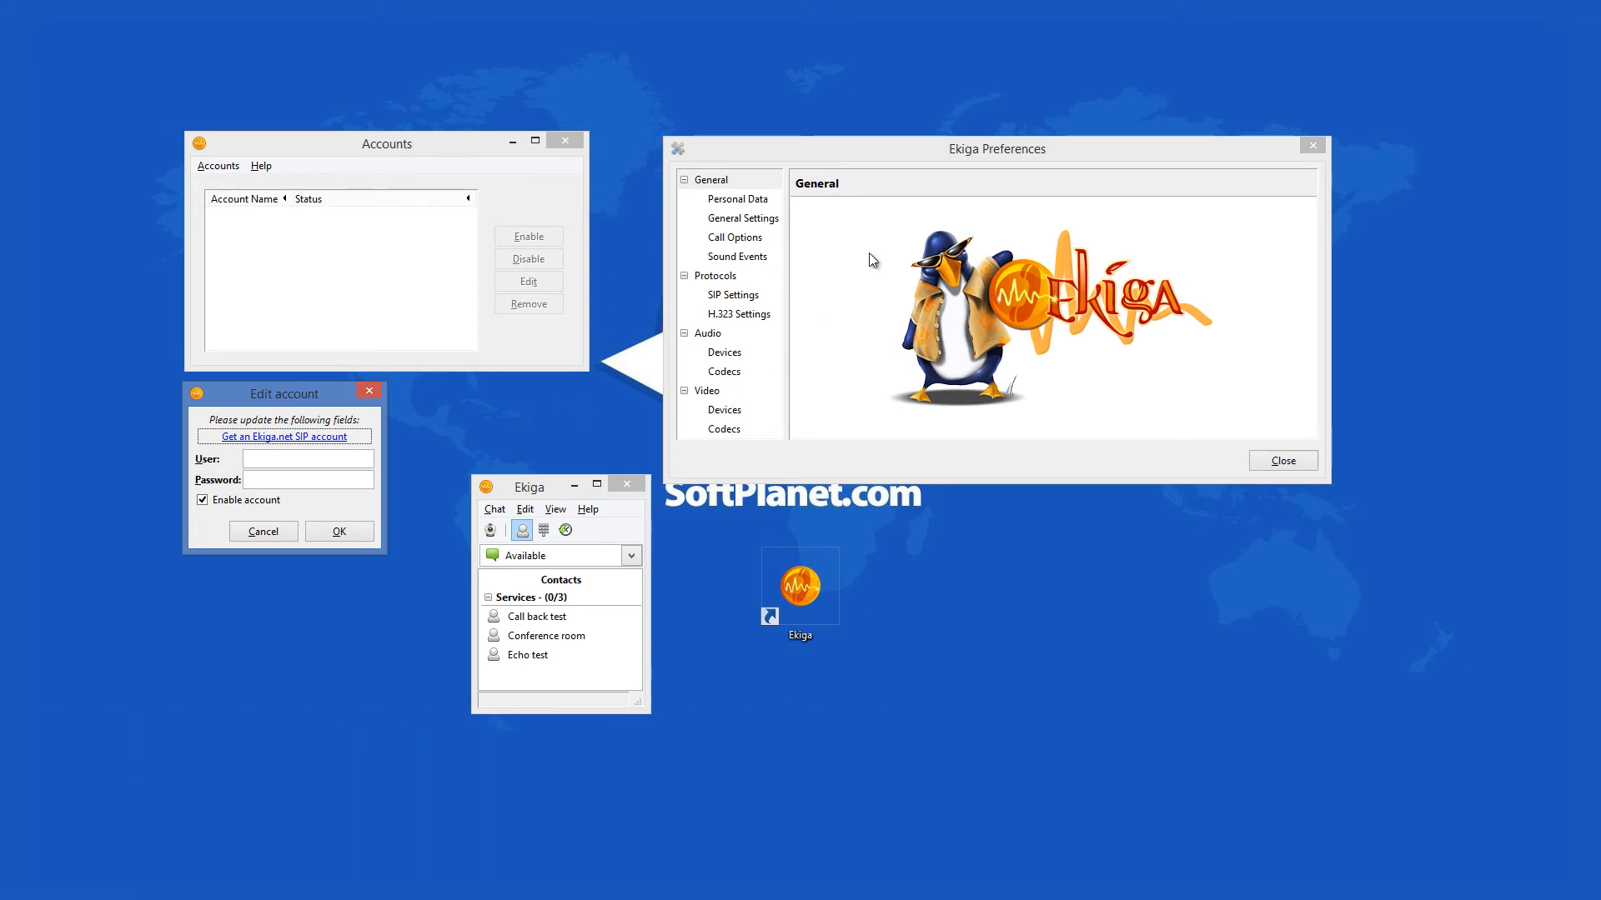
mouse_move(853, 186)
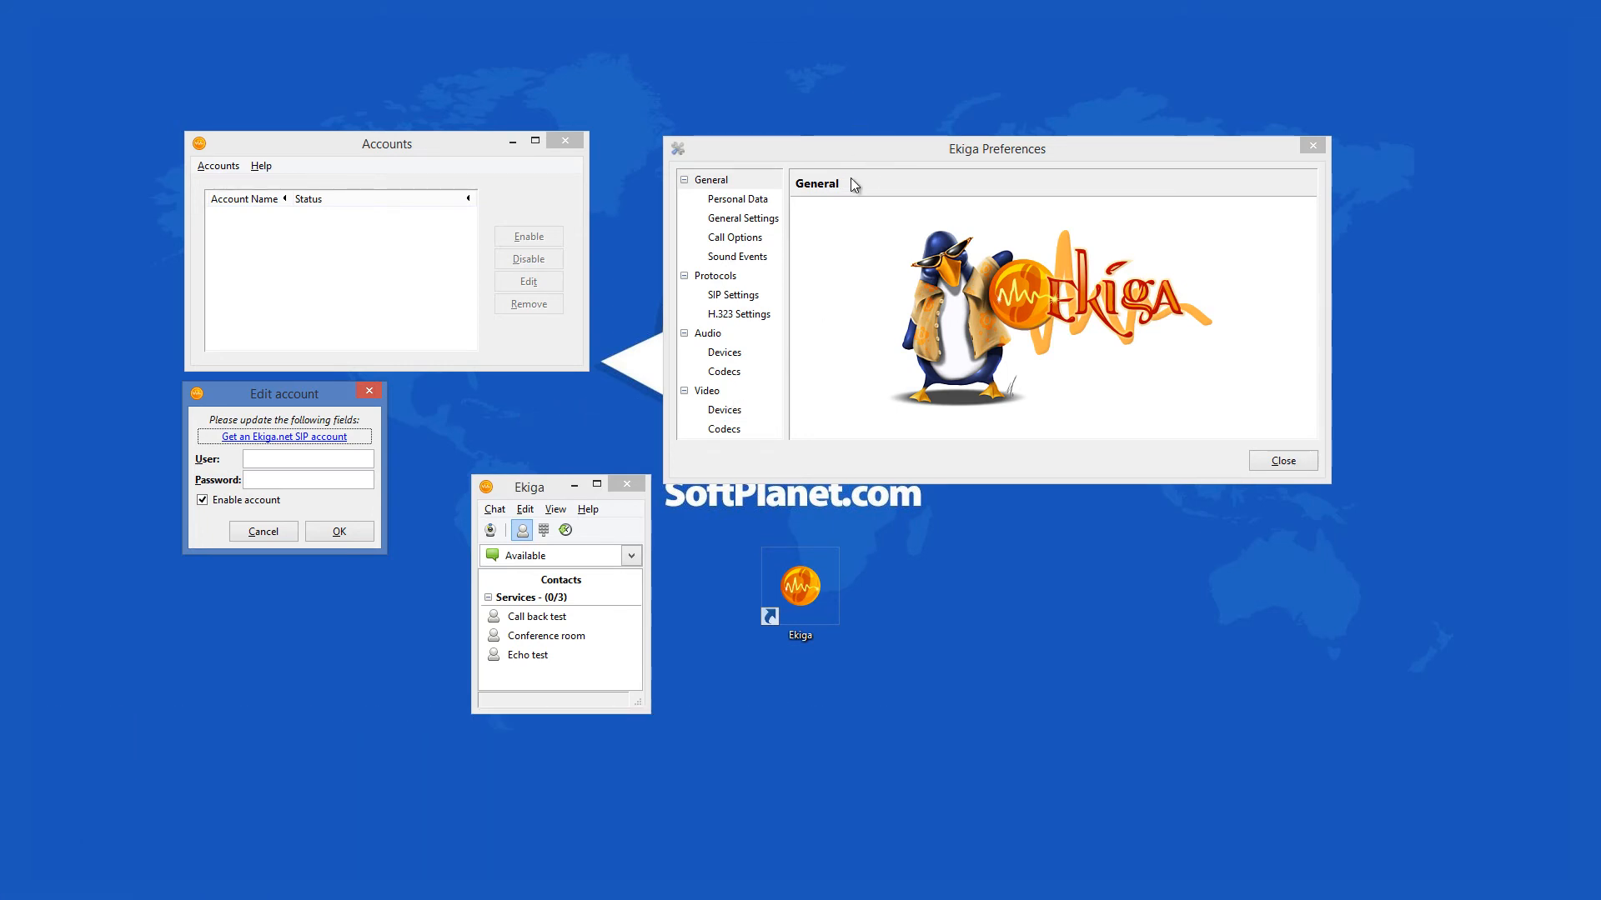
mouse_move(501, 513)
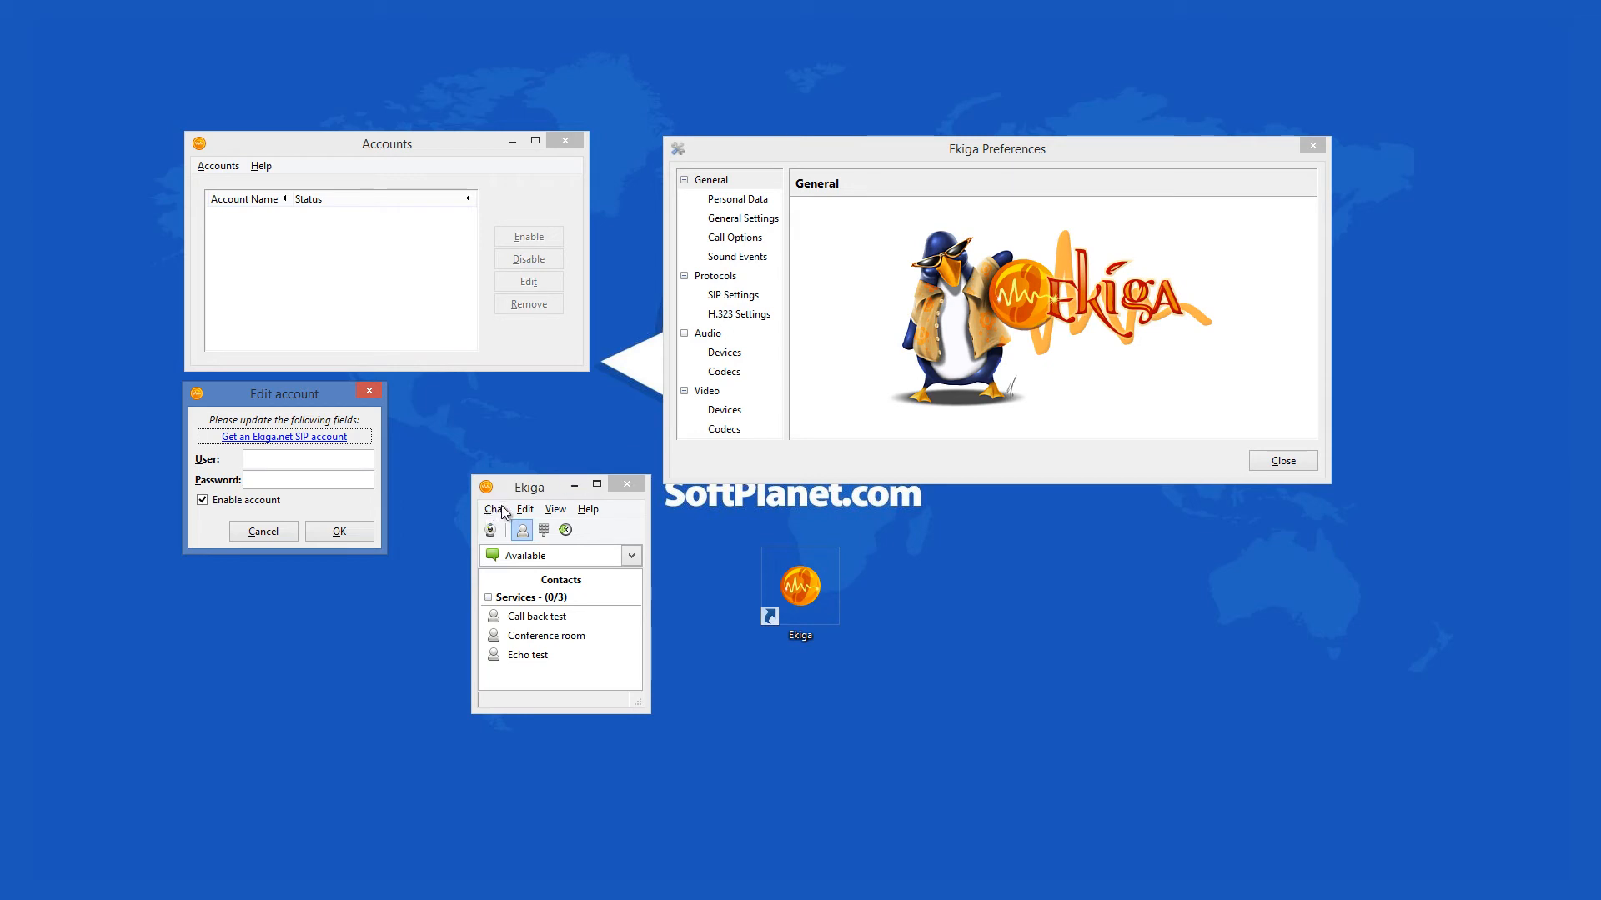
mouse_move(386, 395)
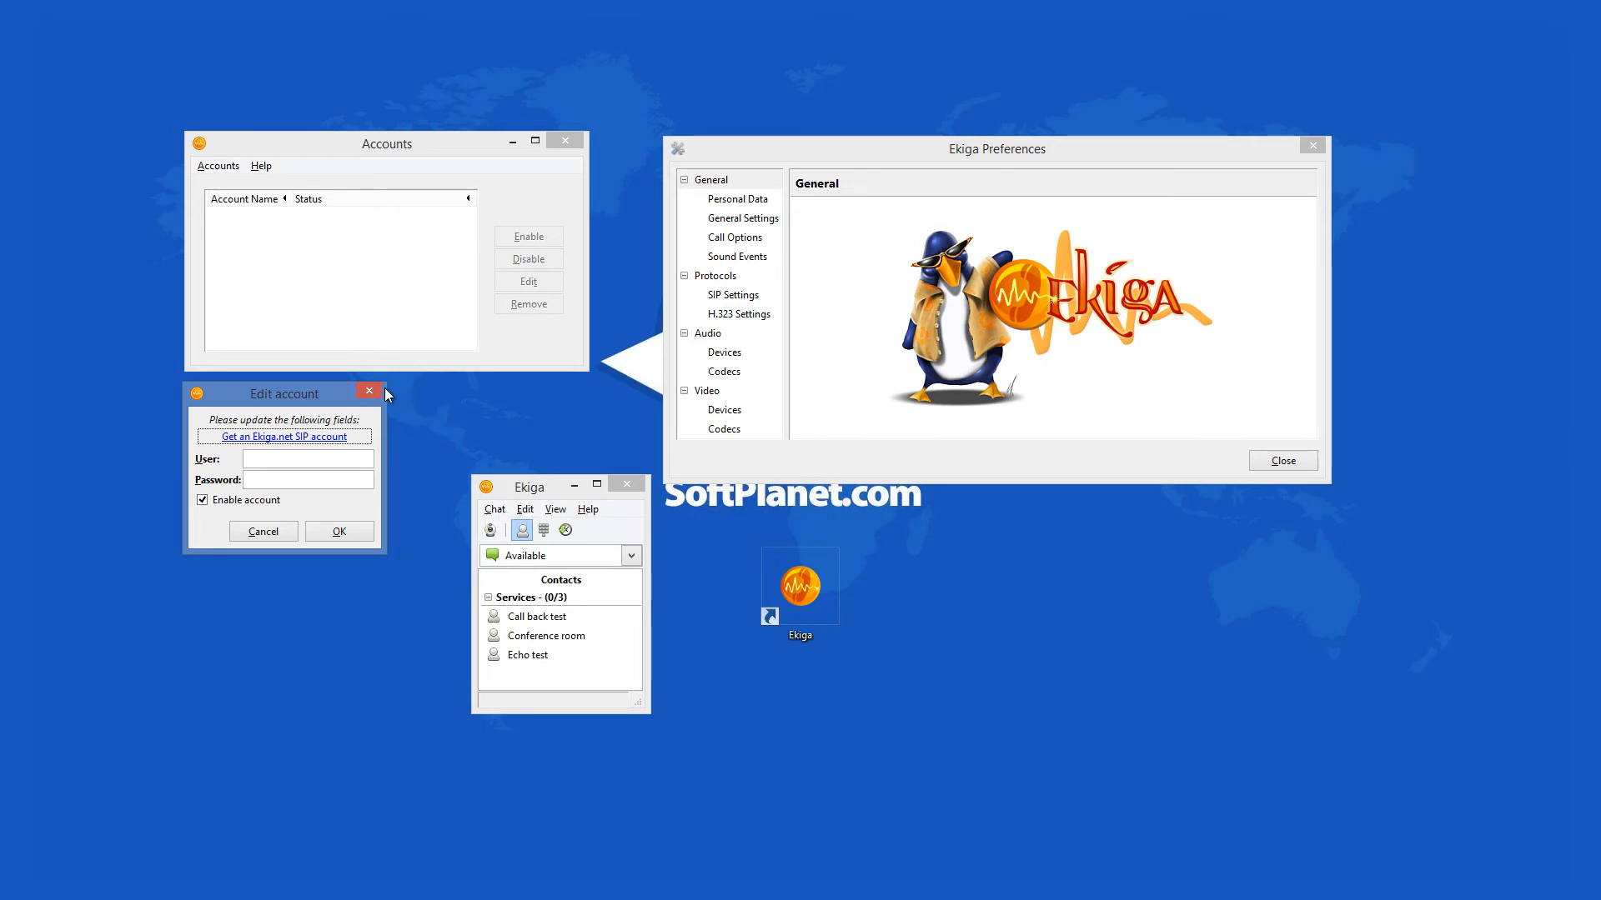
left_click(369, 391)
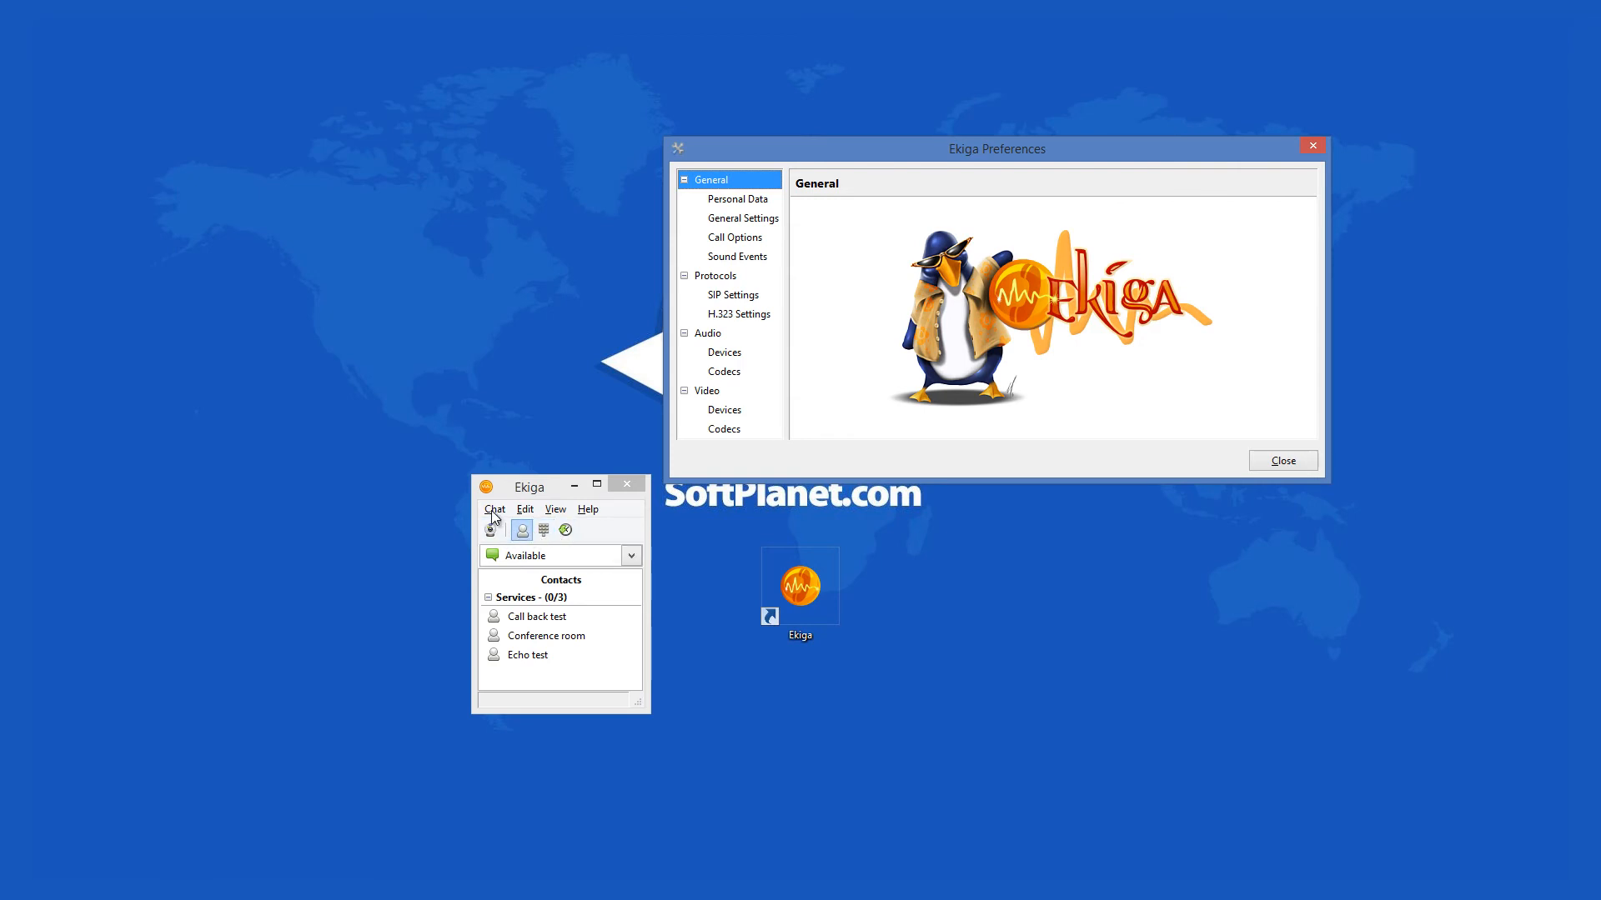
left_click(494, 509)
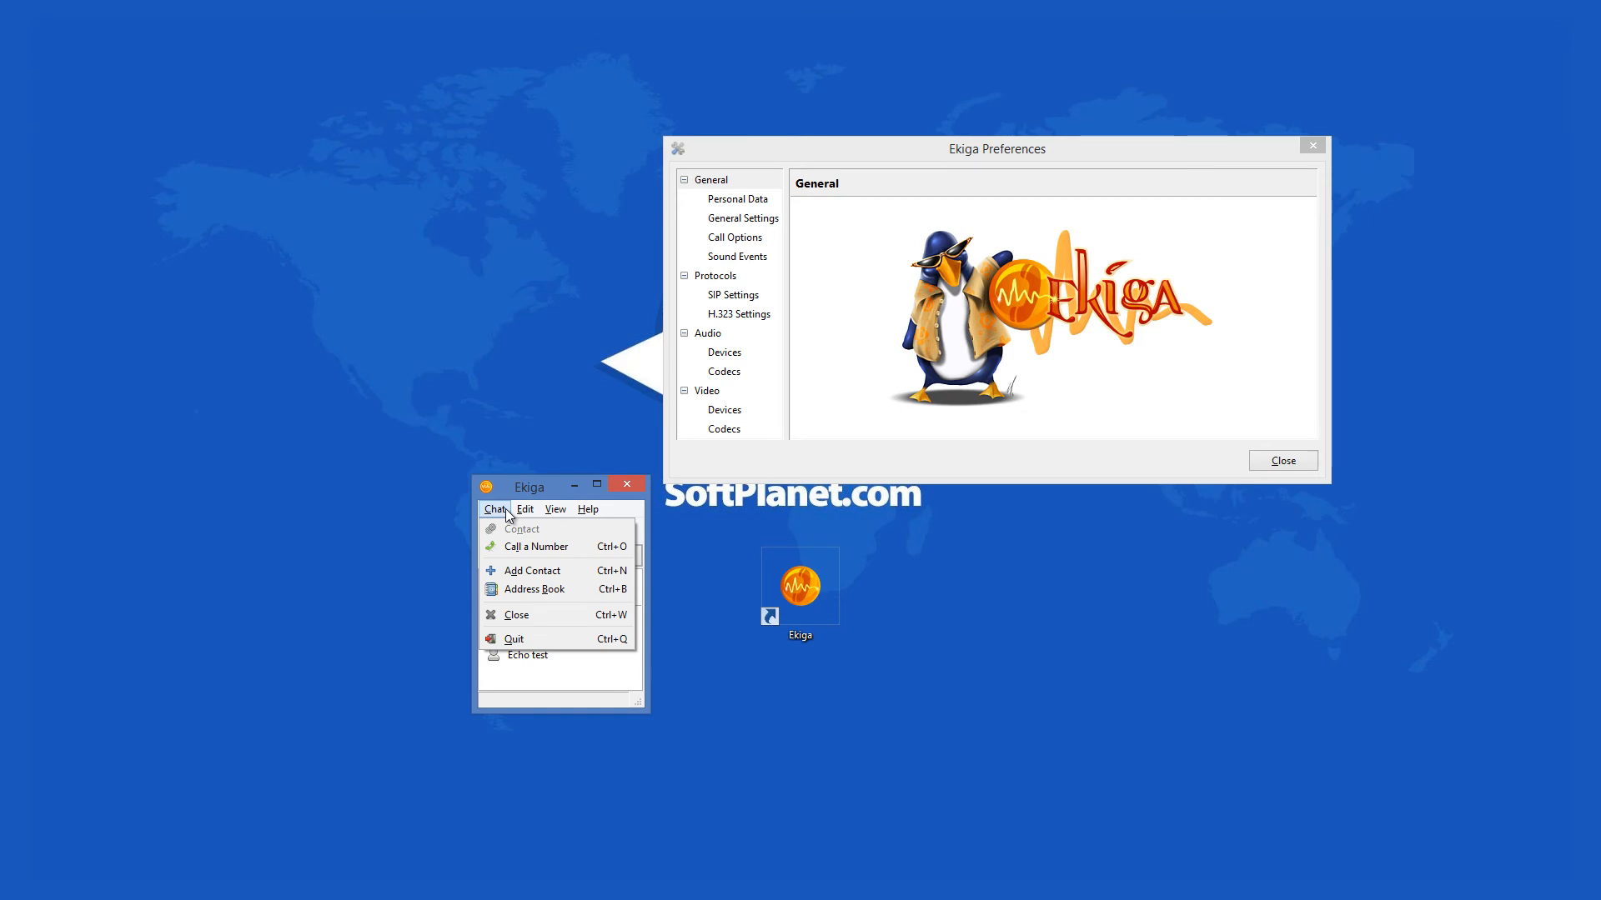
left_click(523, 508)
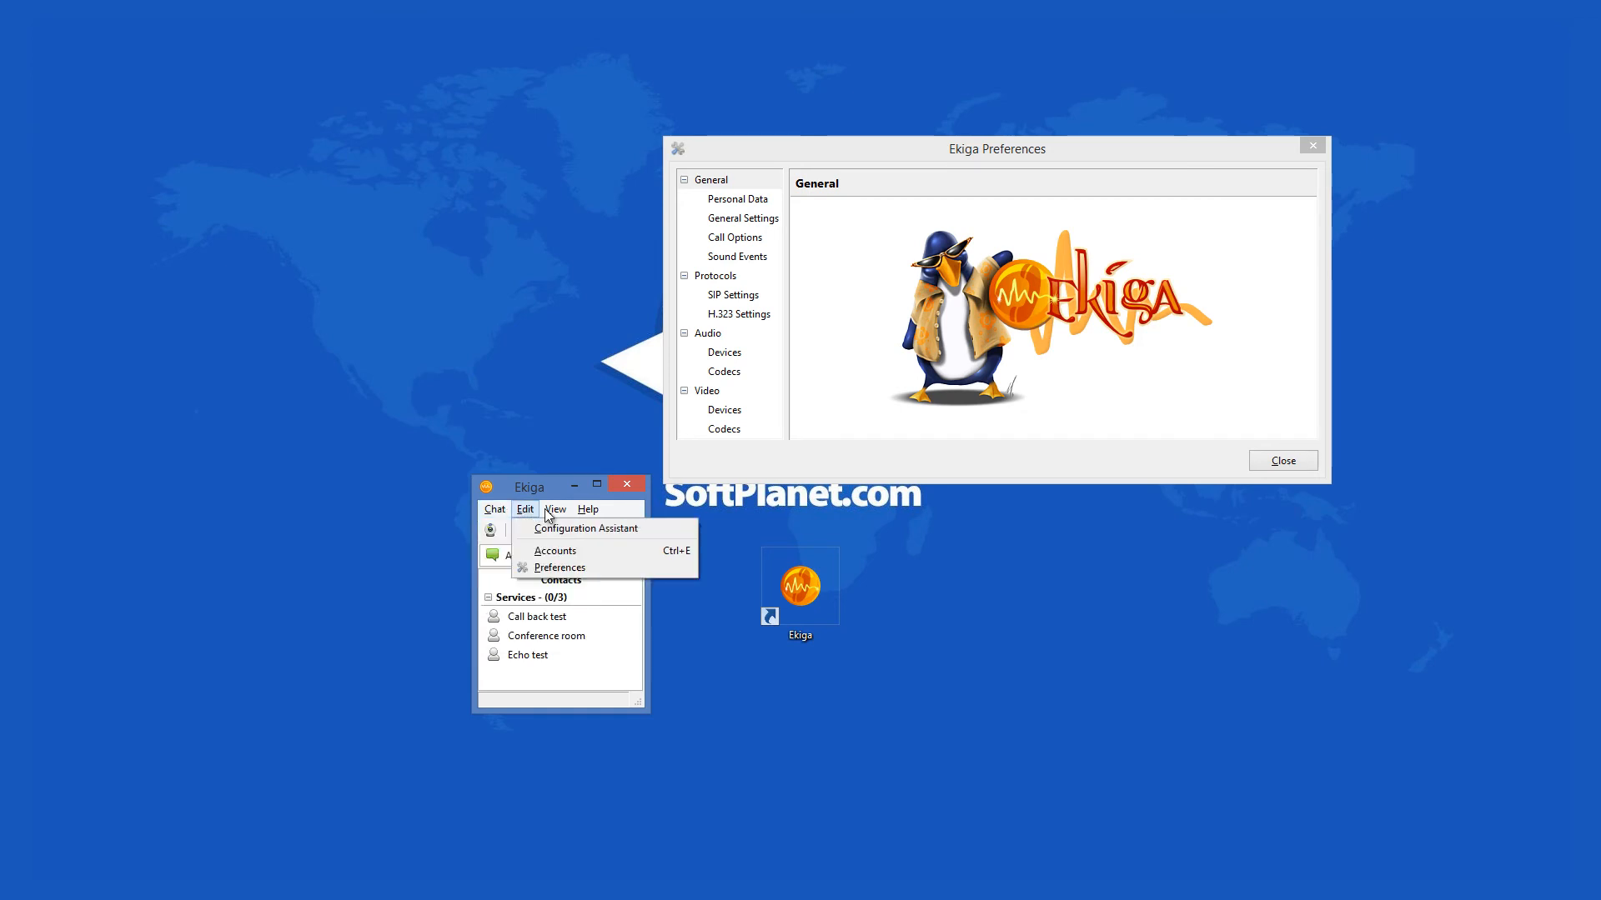
left_click(586, 508)
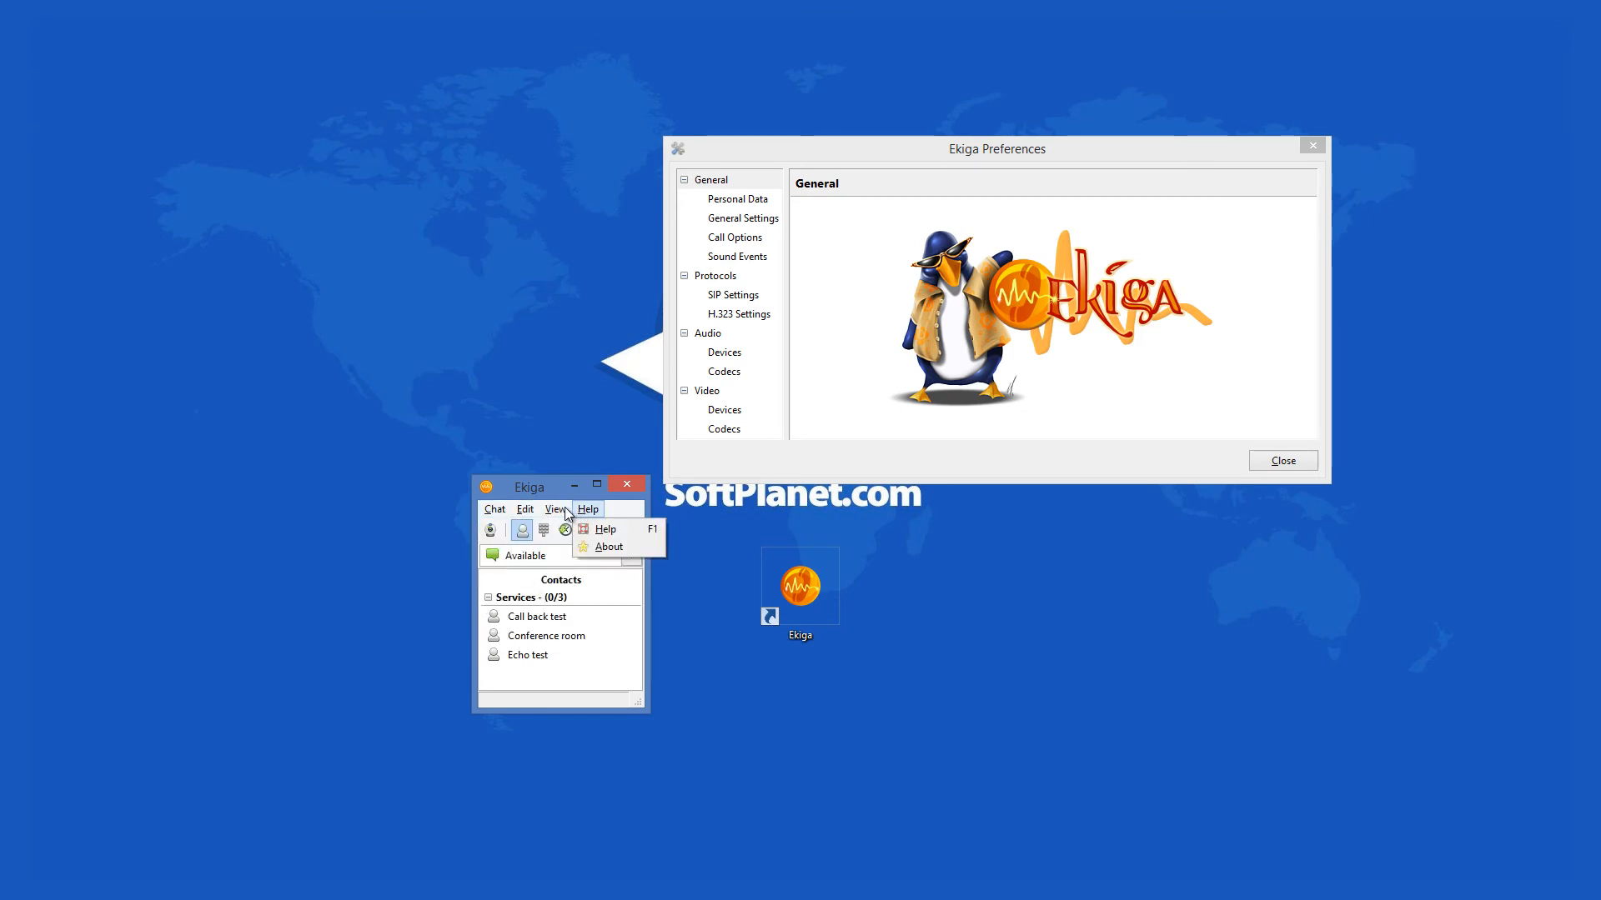
left_click(525, 508)
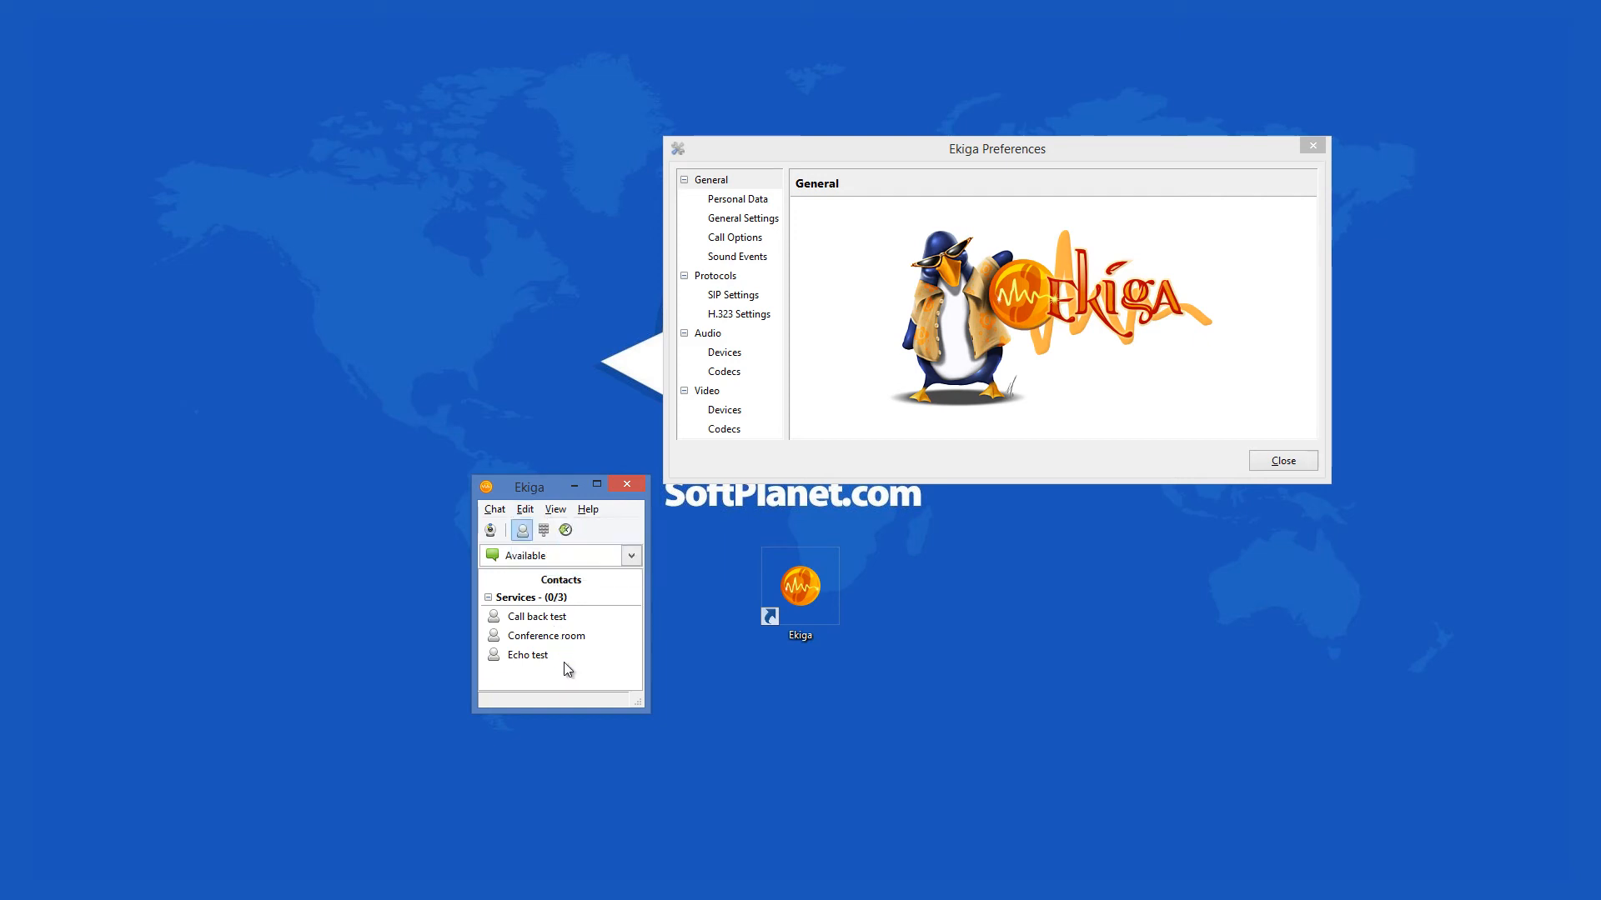
mouse_move(530, 661)
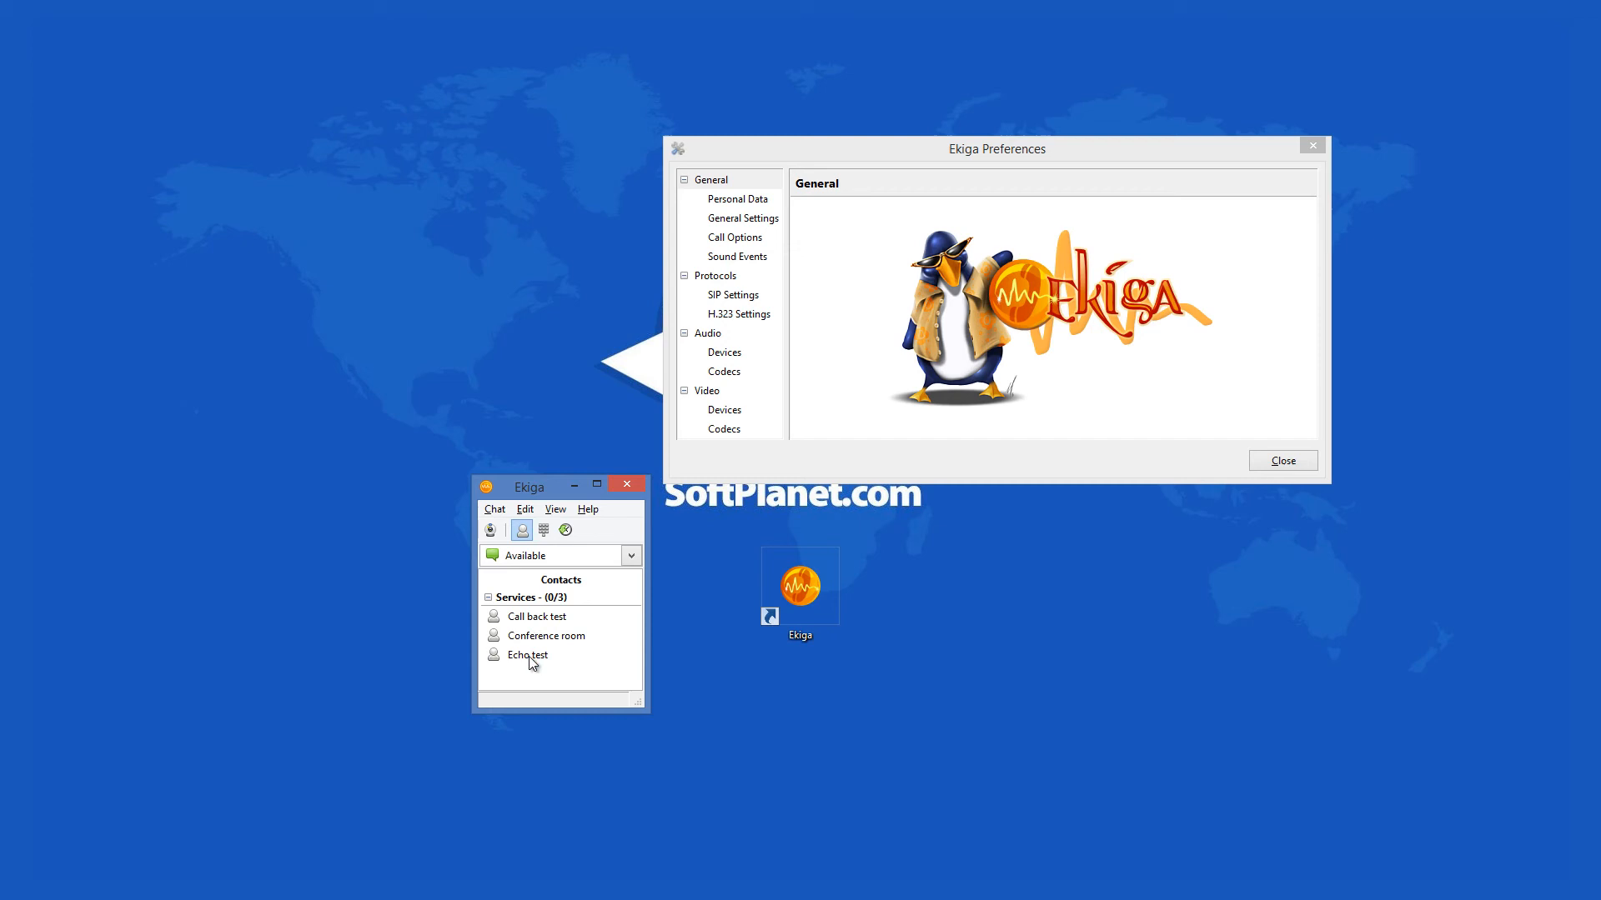
left_click(546, 635)
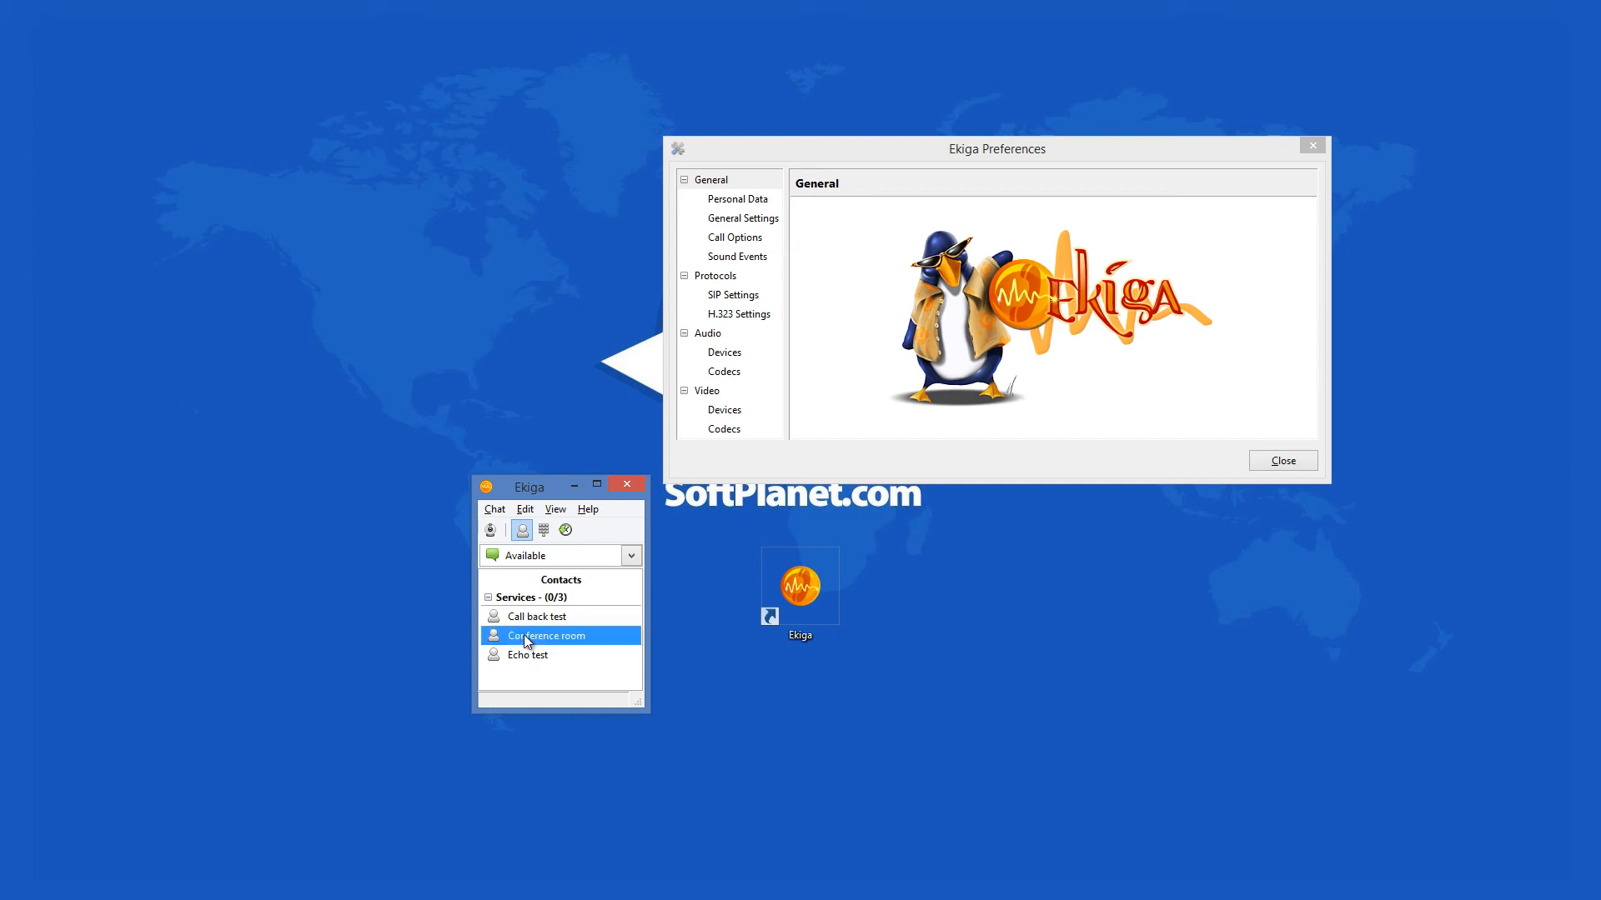
left_click(528, 655)
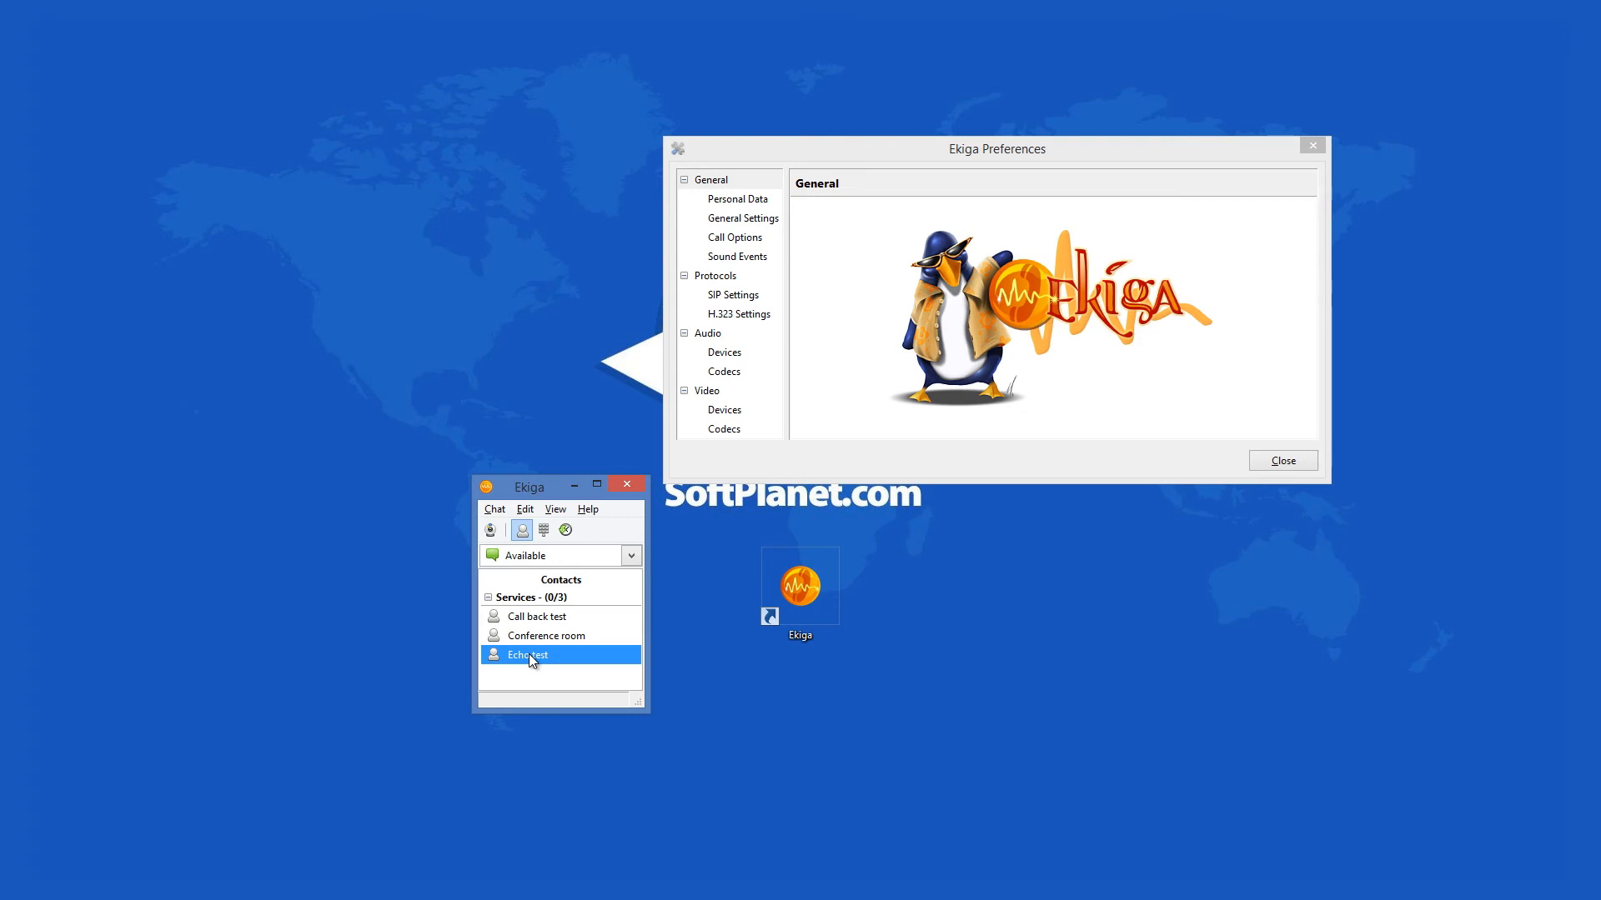
mouse_move(536, 590)
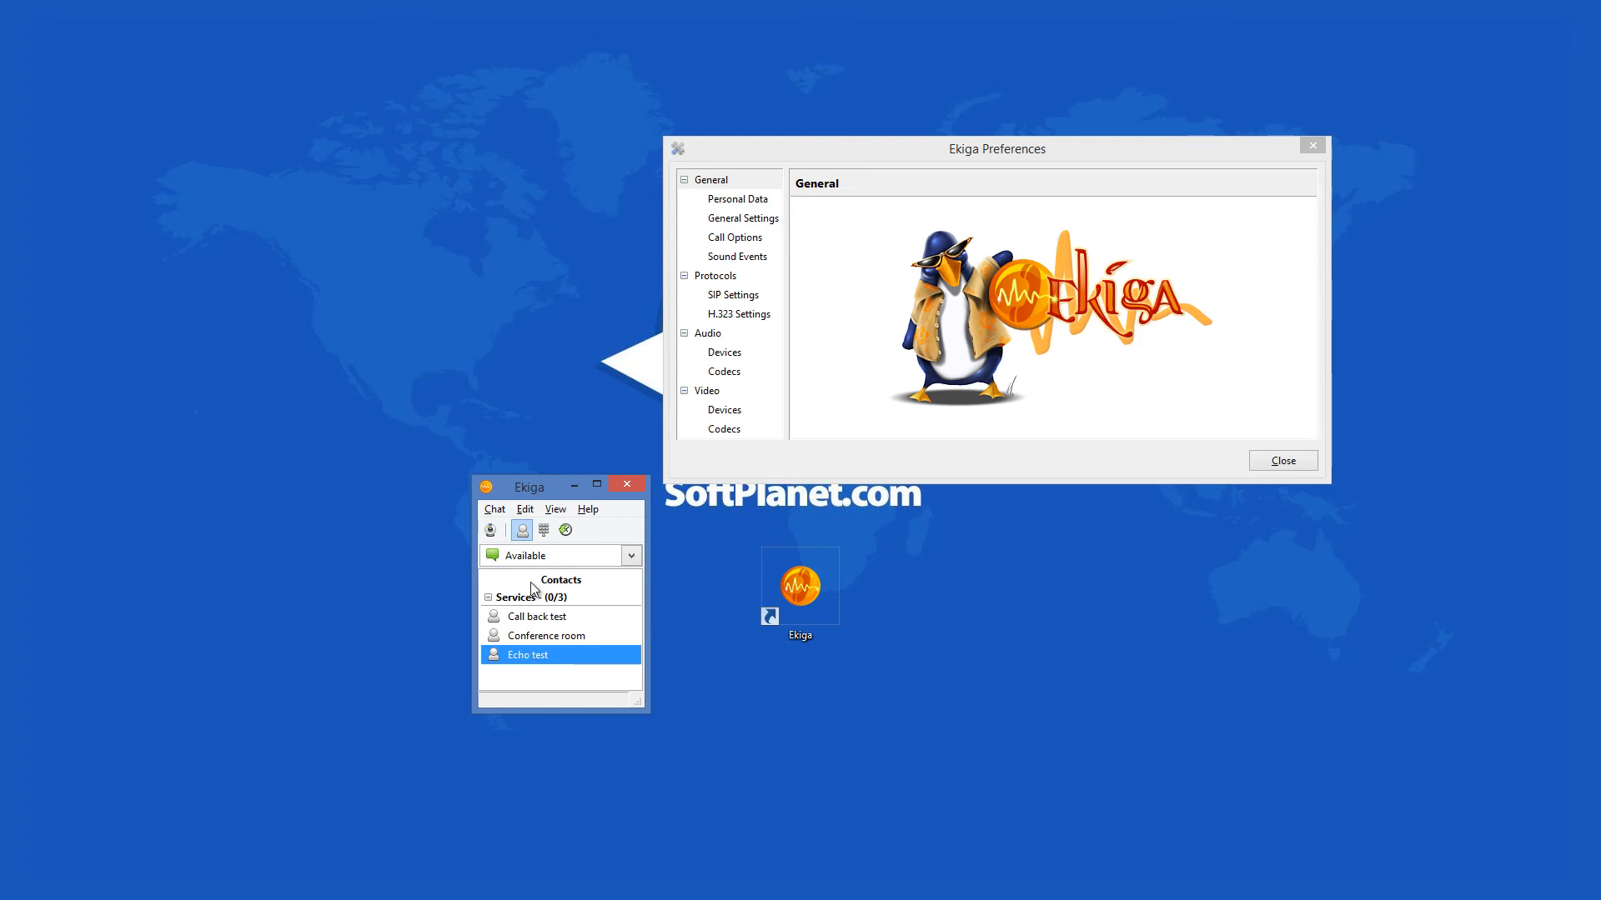
left_click(587, 508)
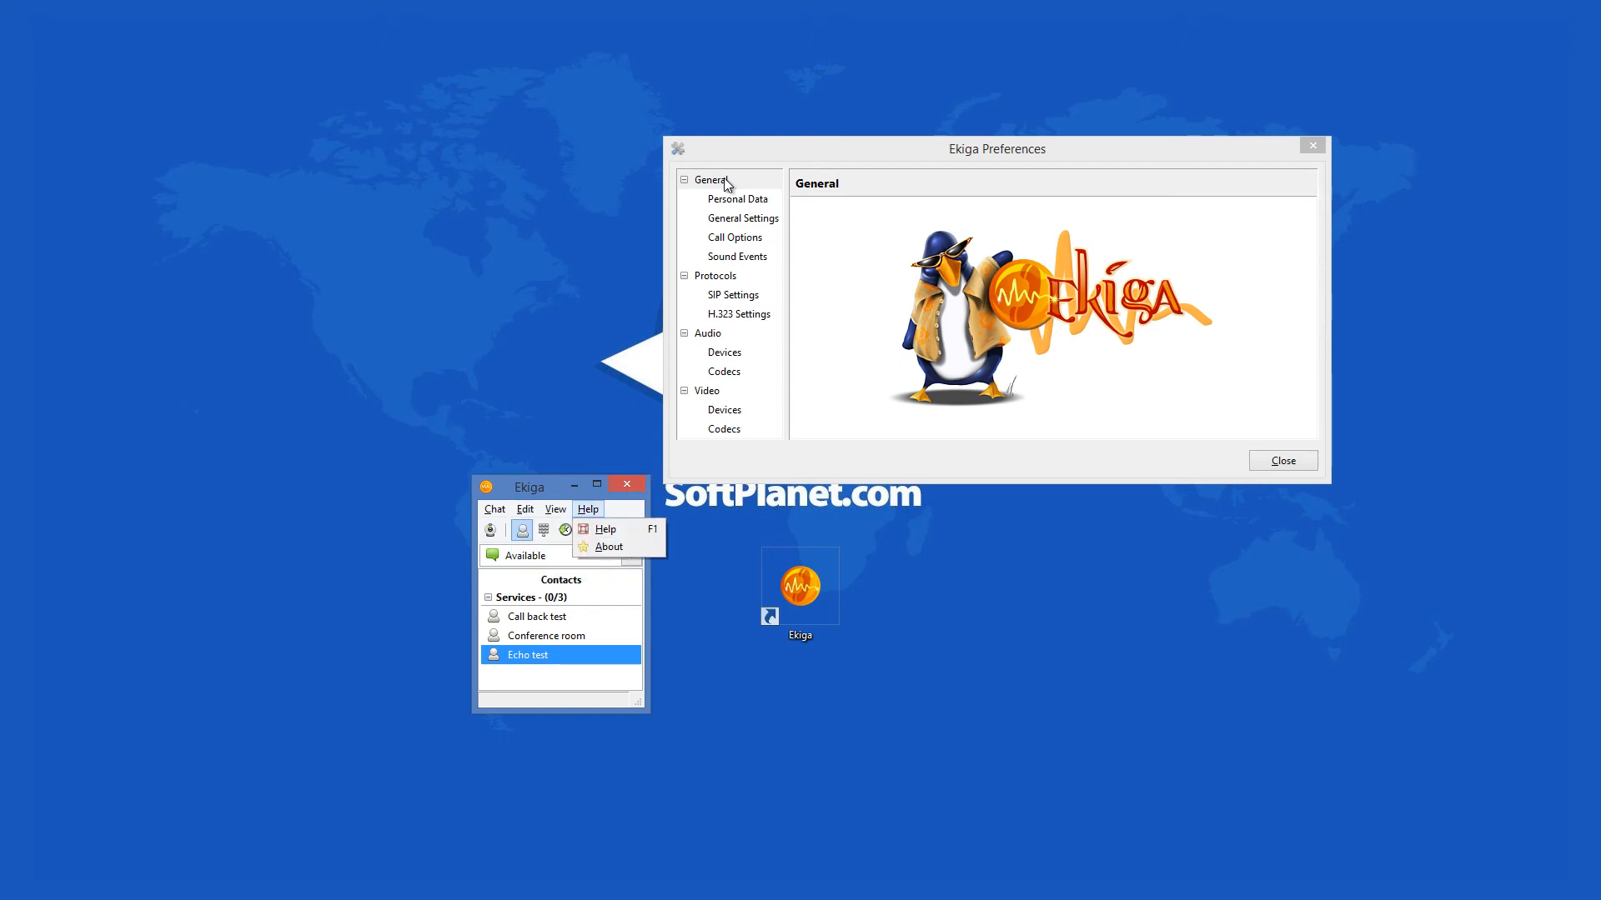
- View Preferences pages: Personal Data, General, SIP, H.323, Audio Codecs, Video Devices, Video Codecs
left_click(726, 185)
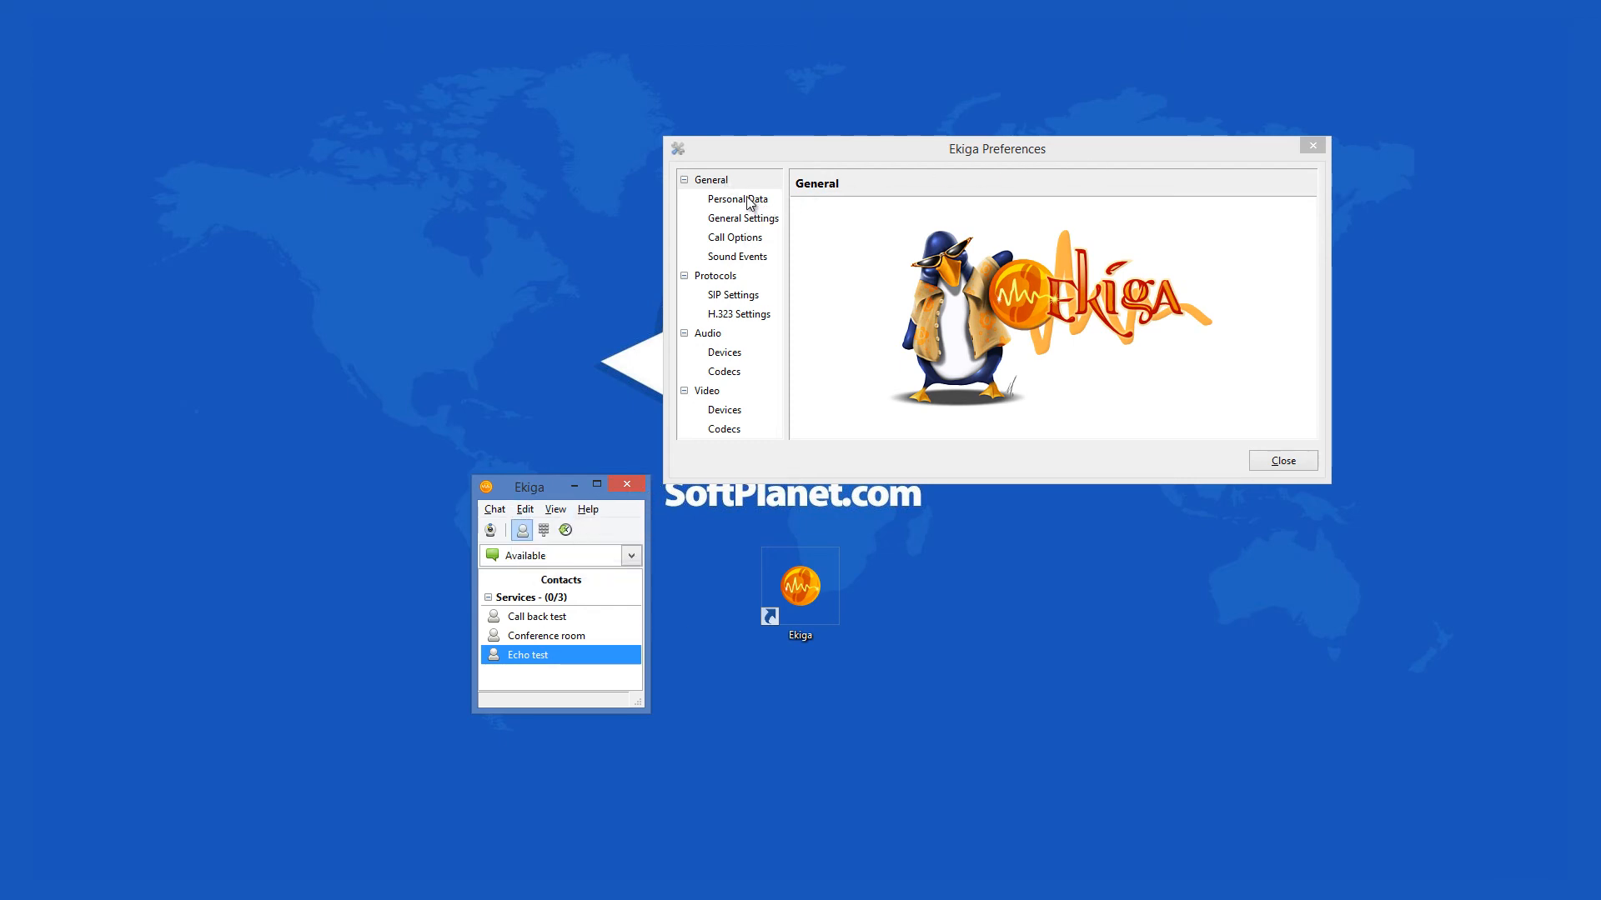
left_click(737, 199)
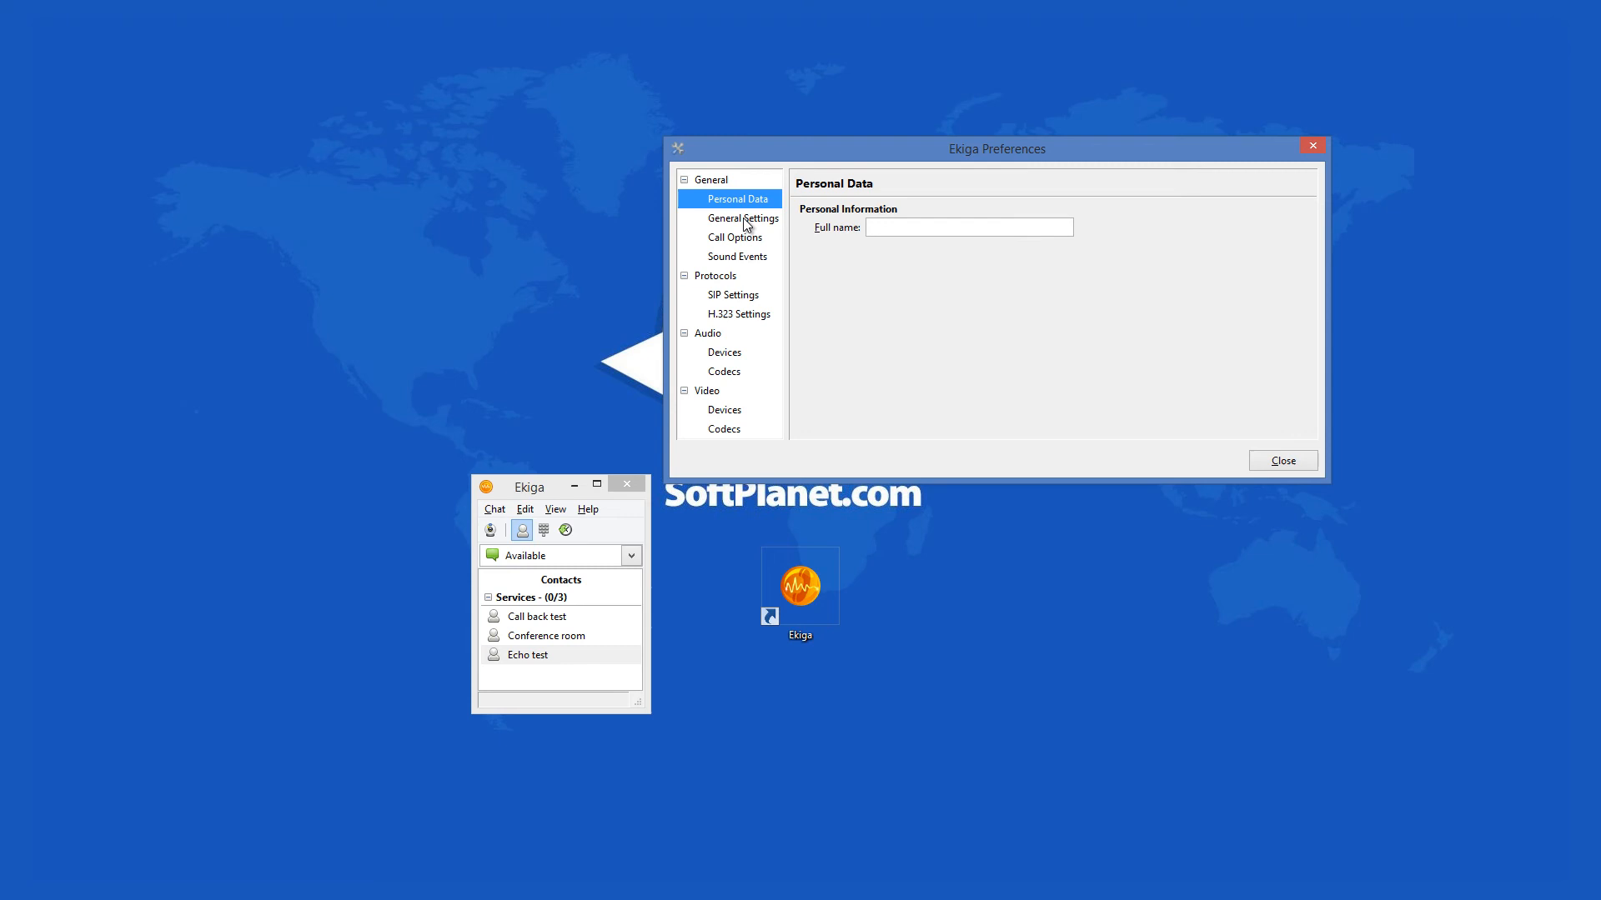
left_click(743, 218)
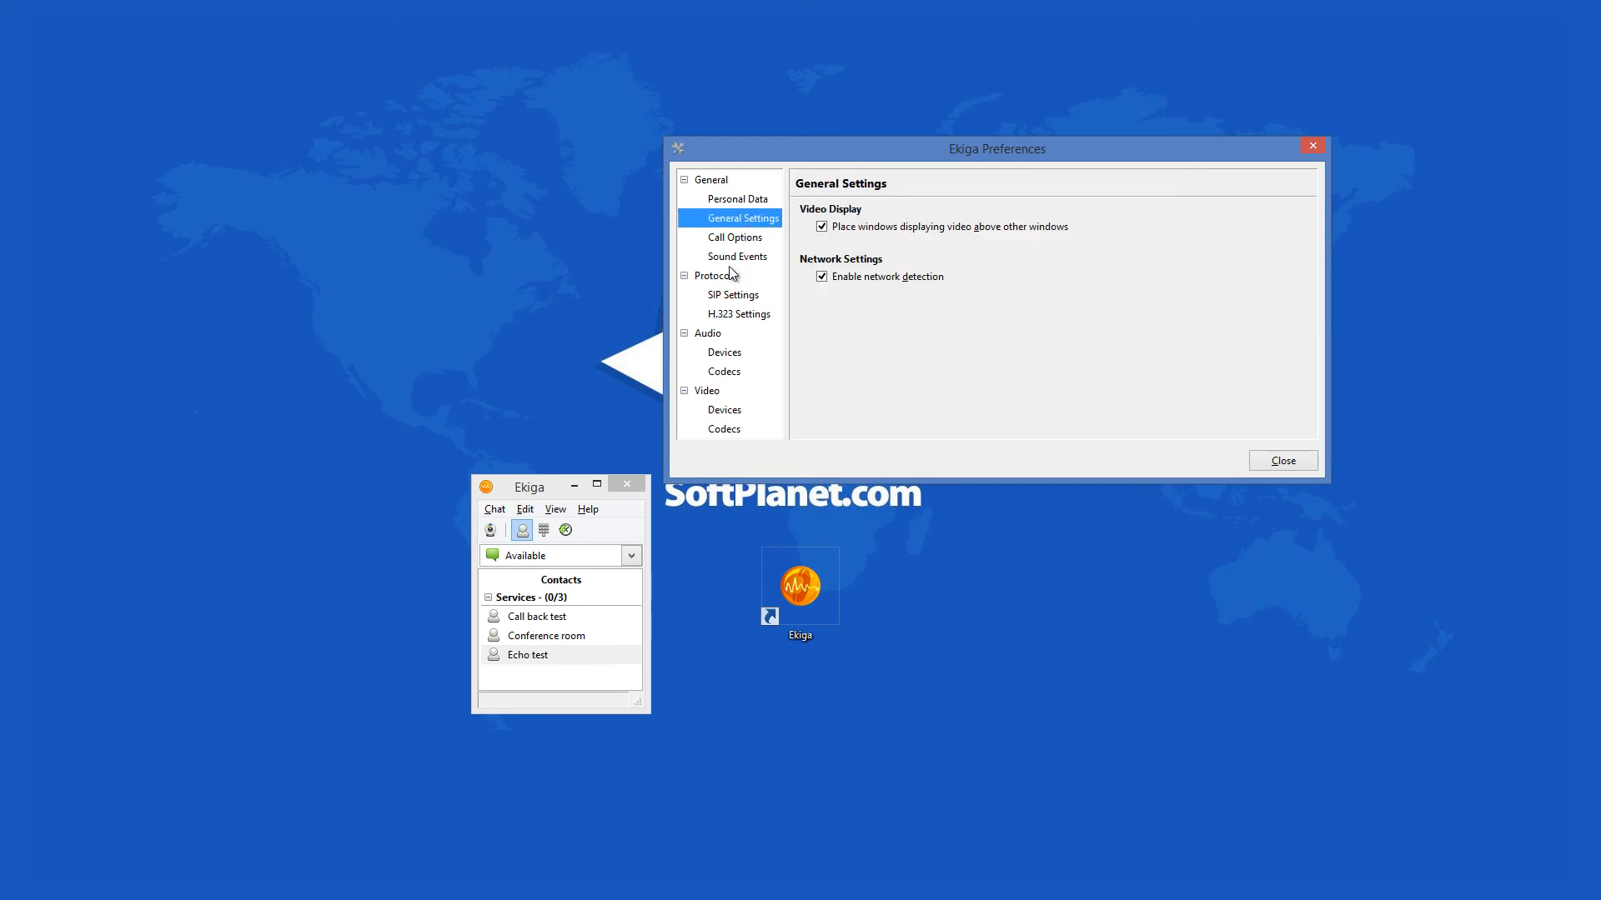
left_click(732, 295)
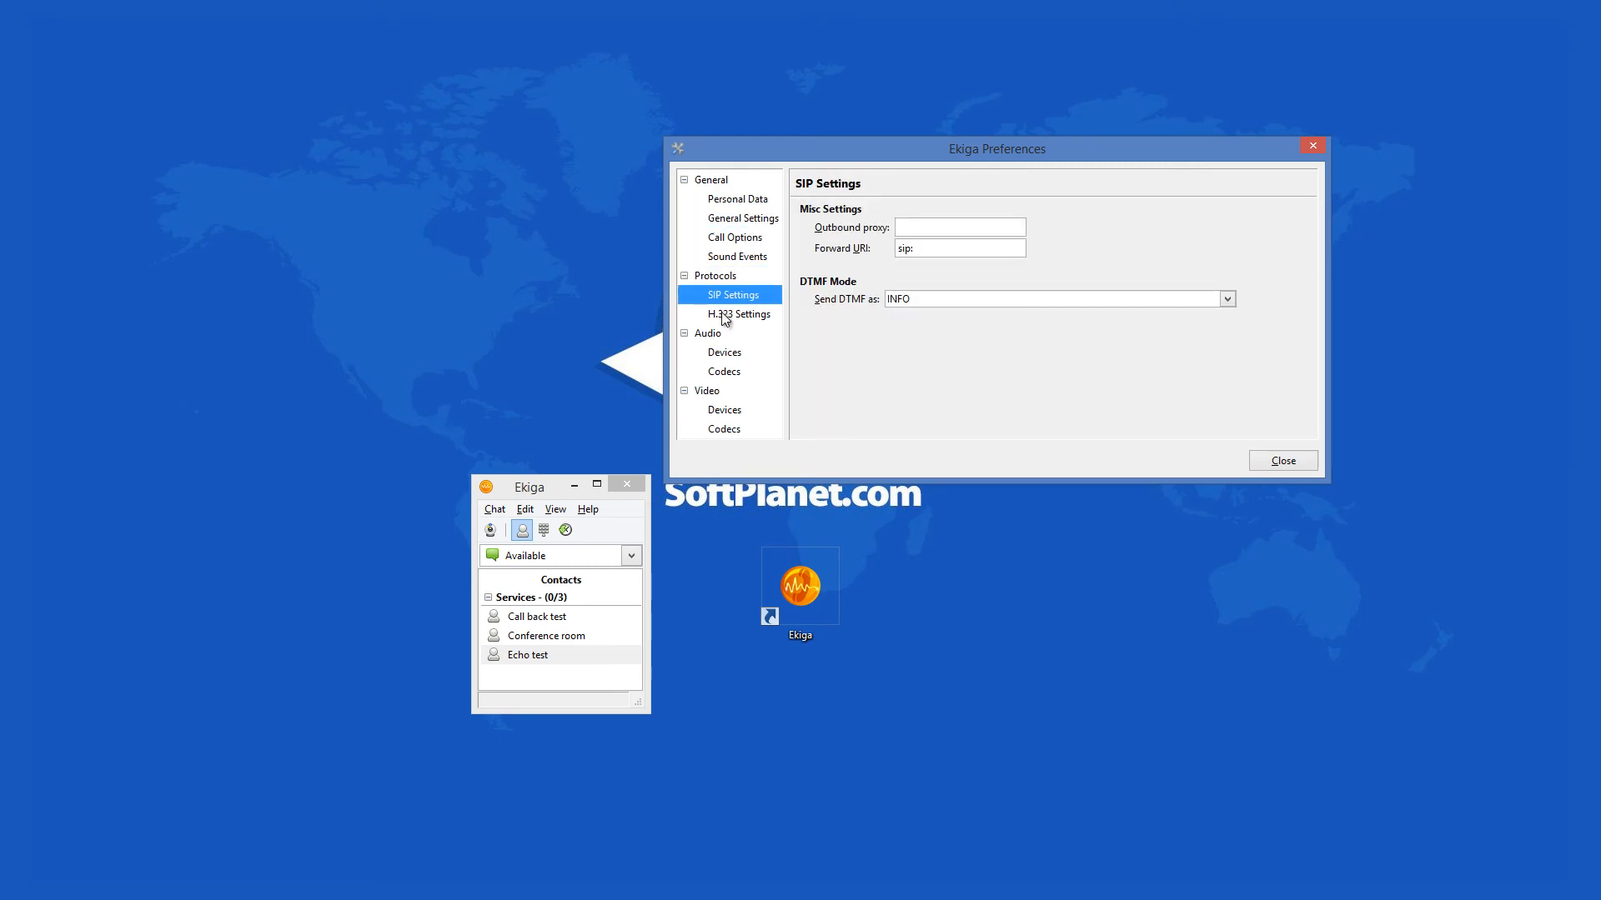
left_click(724, 352)
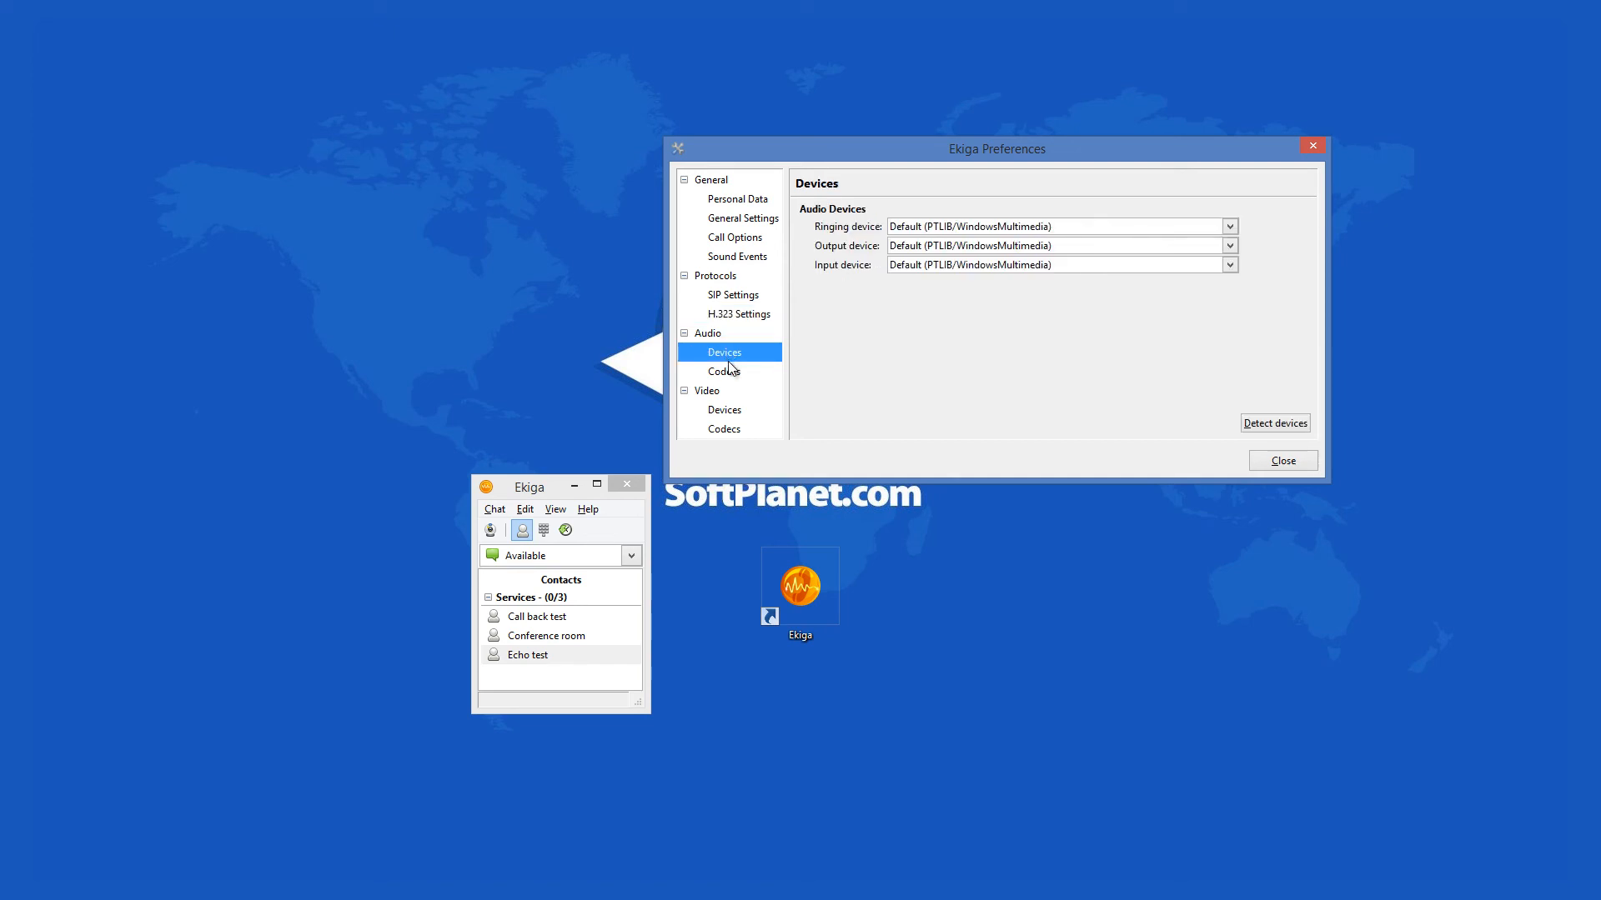
left_click(724, 370)
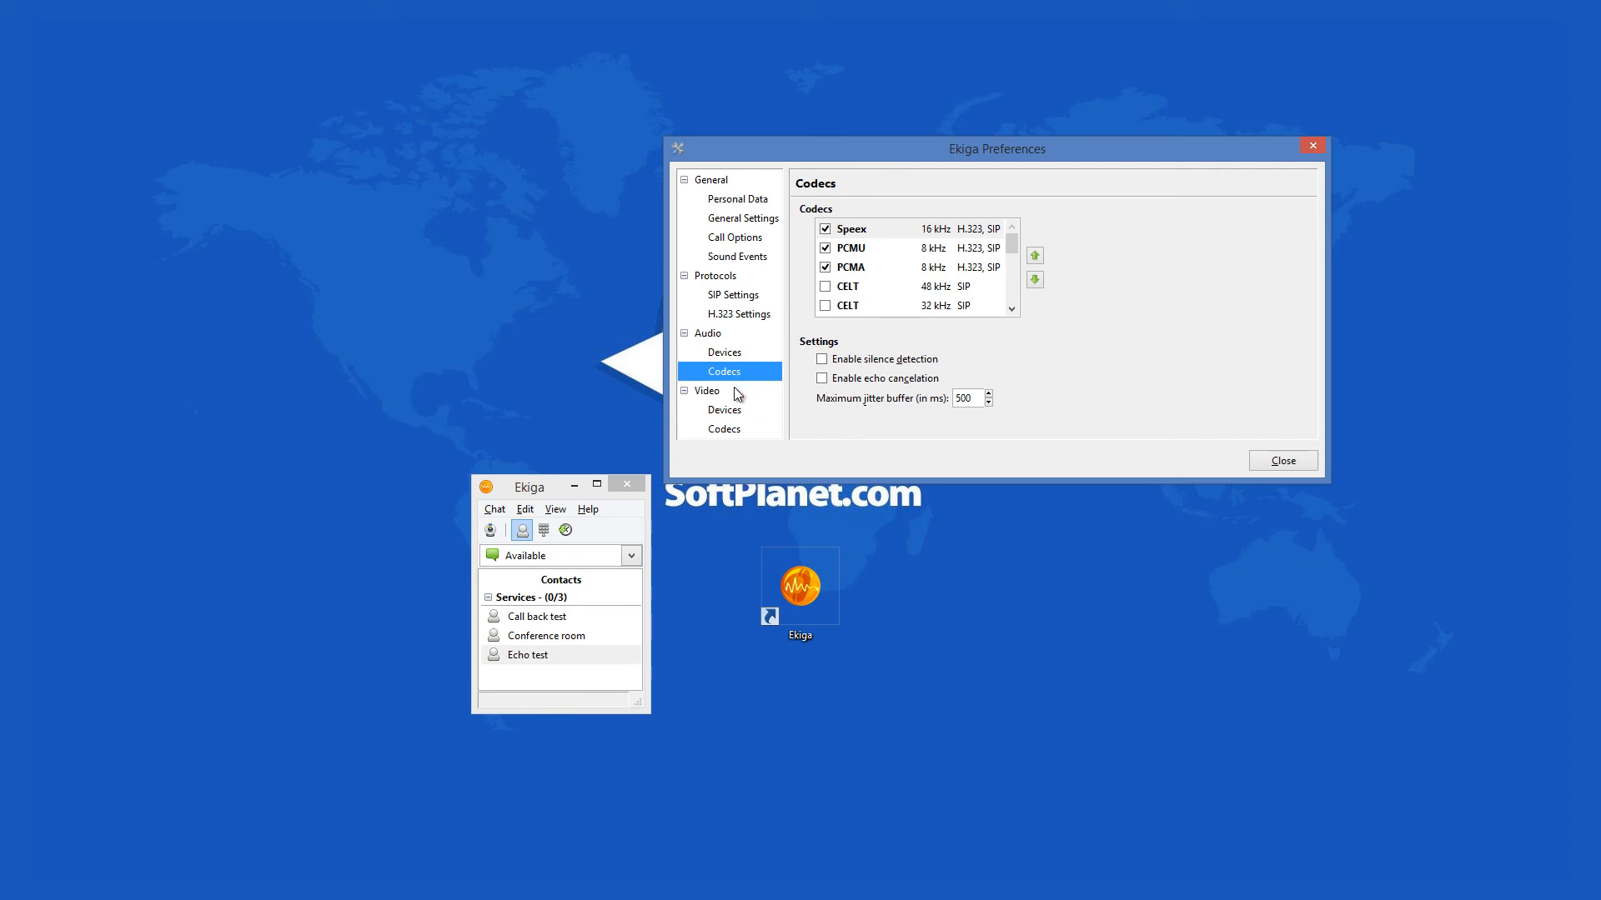
left_click(724, 409)
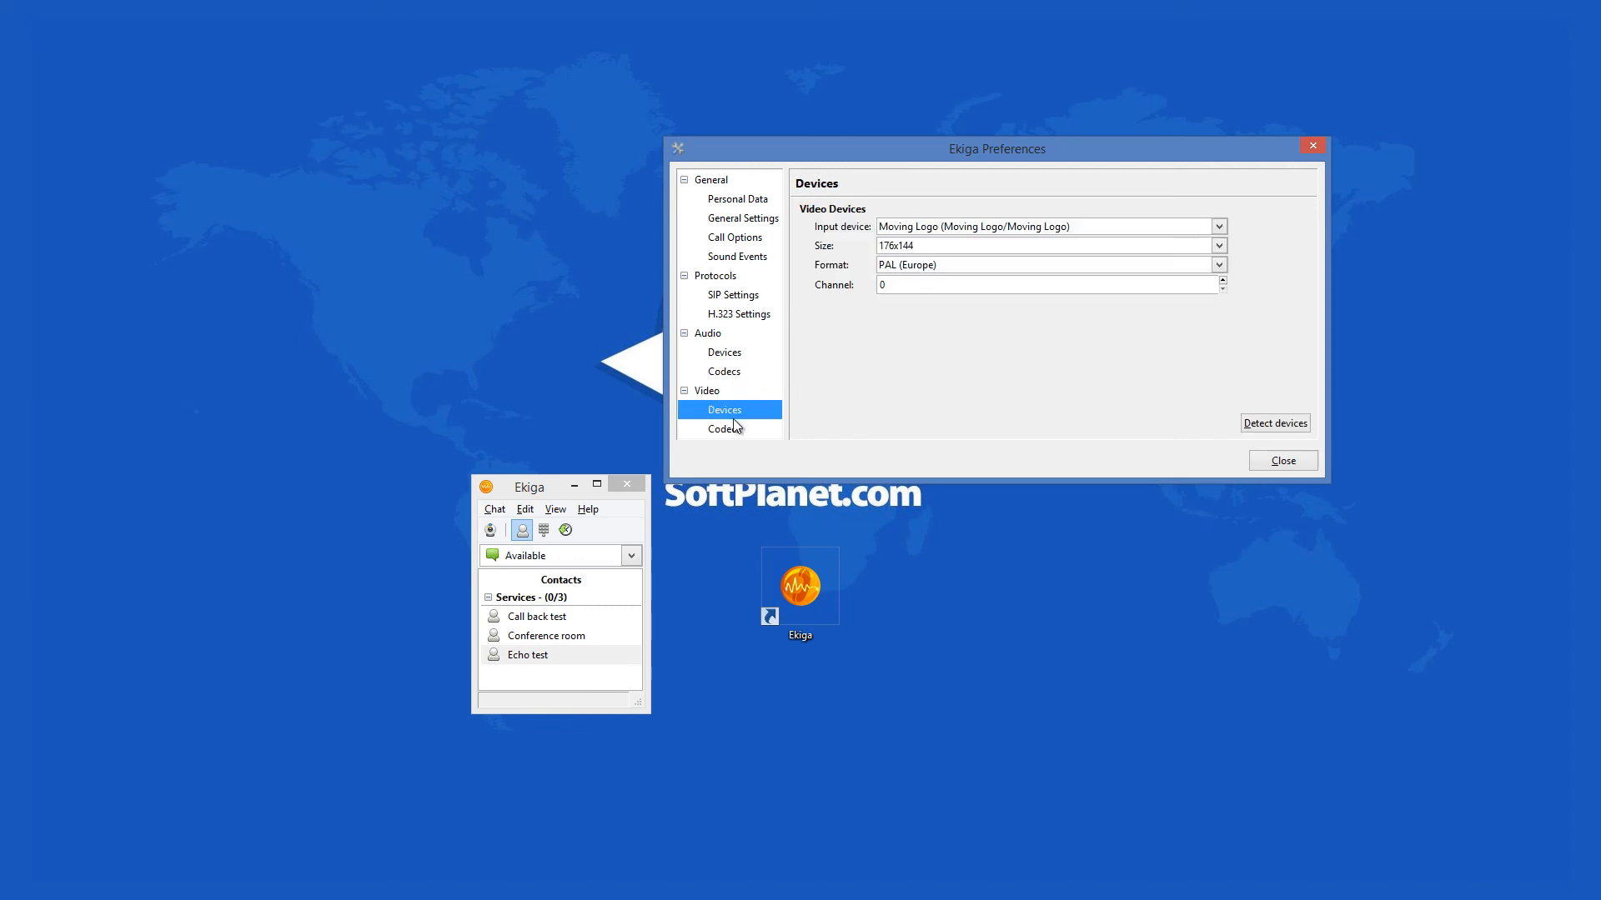
left_click(723, 428)
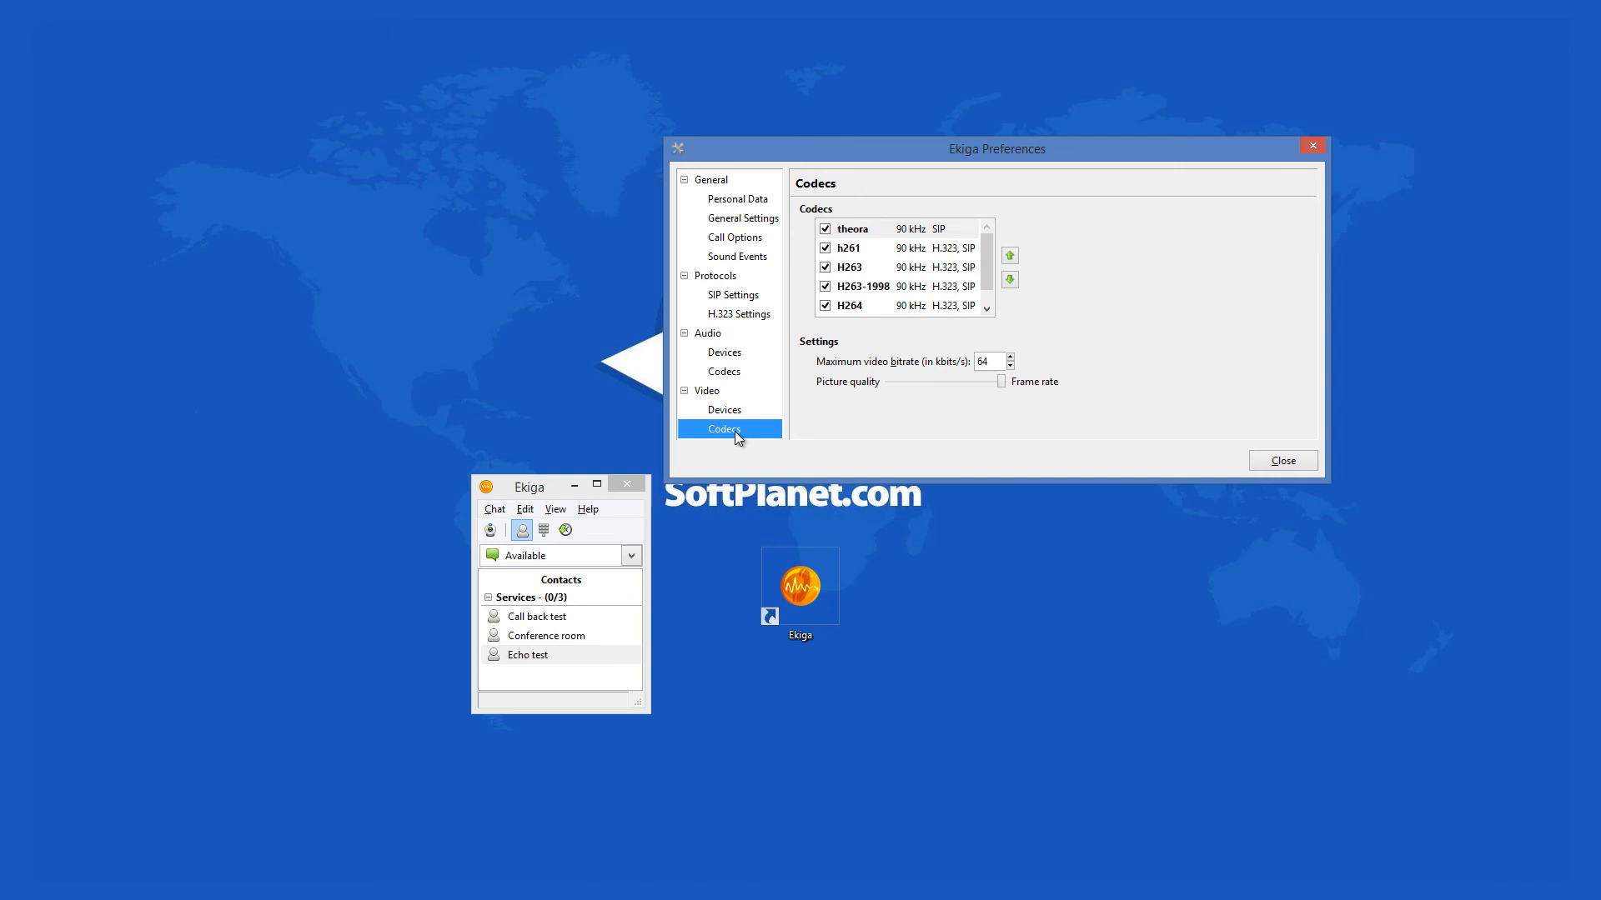
mouse_move(745, 422)
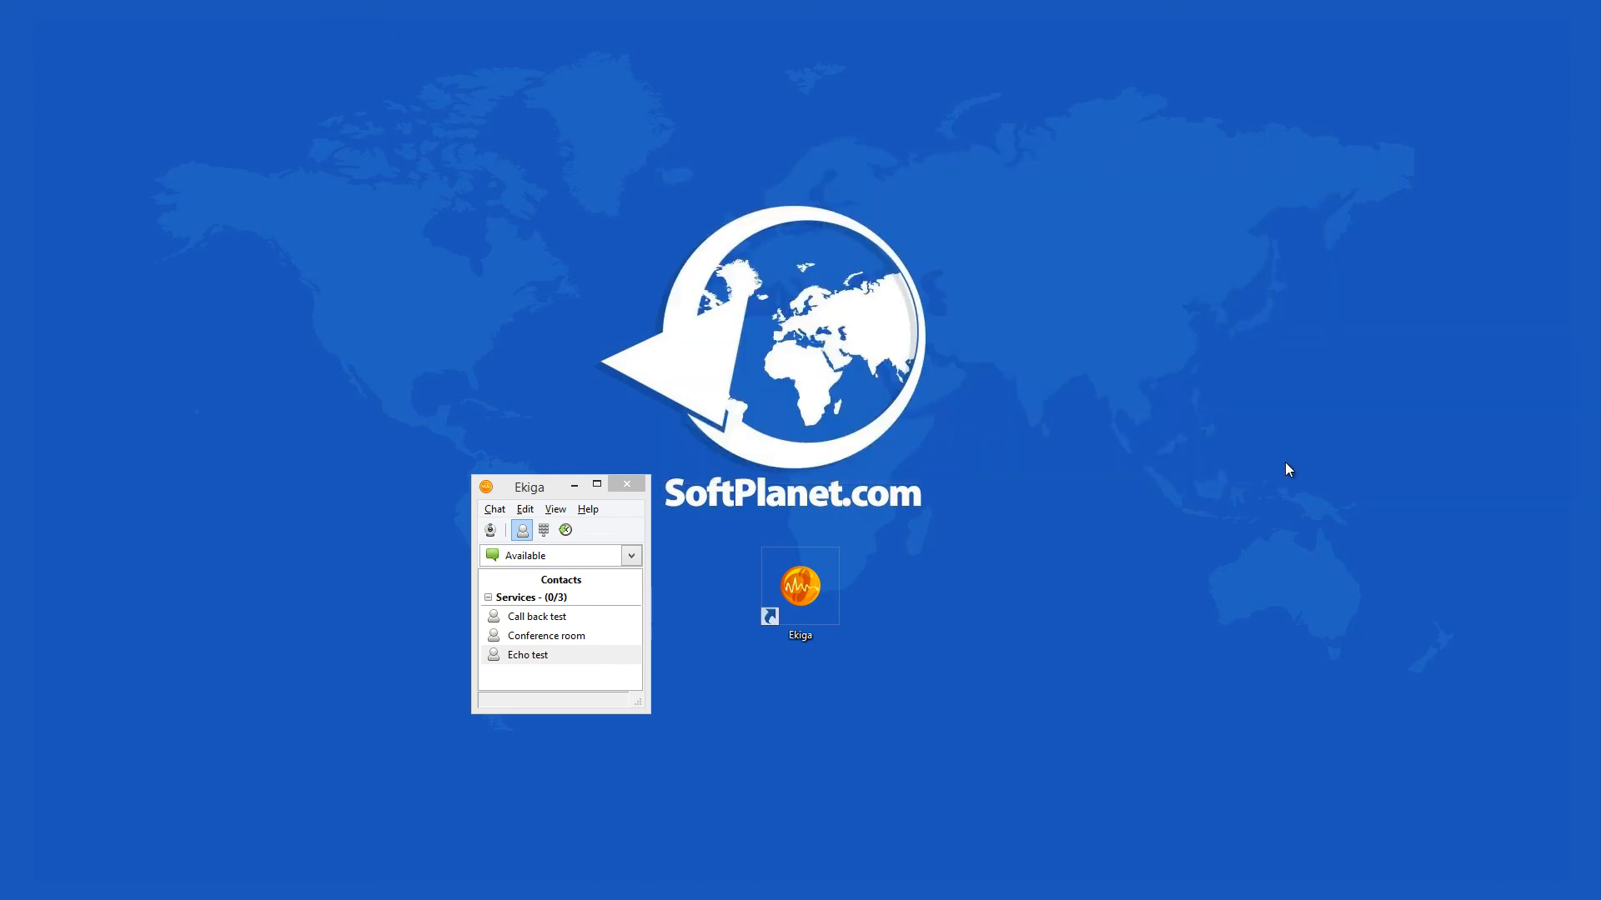
- Close the Ekiga Preferences window
left_click(528, 654)
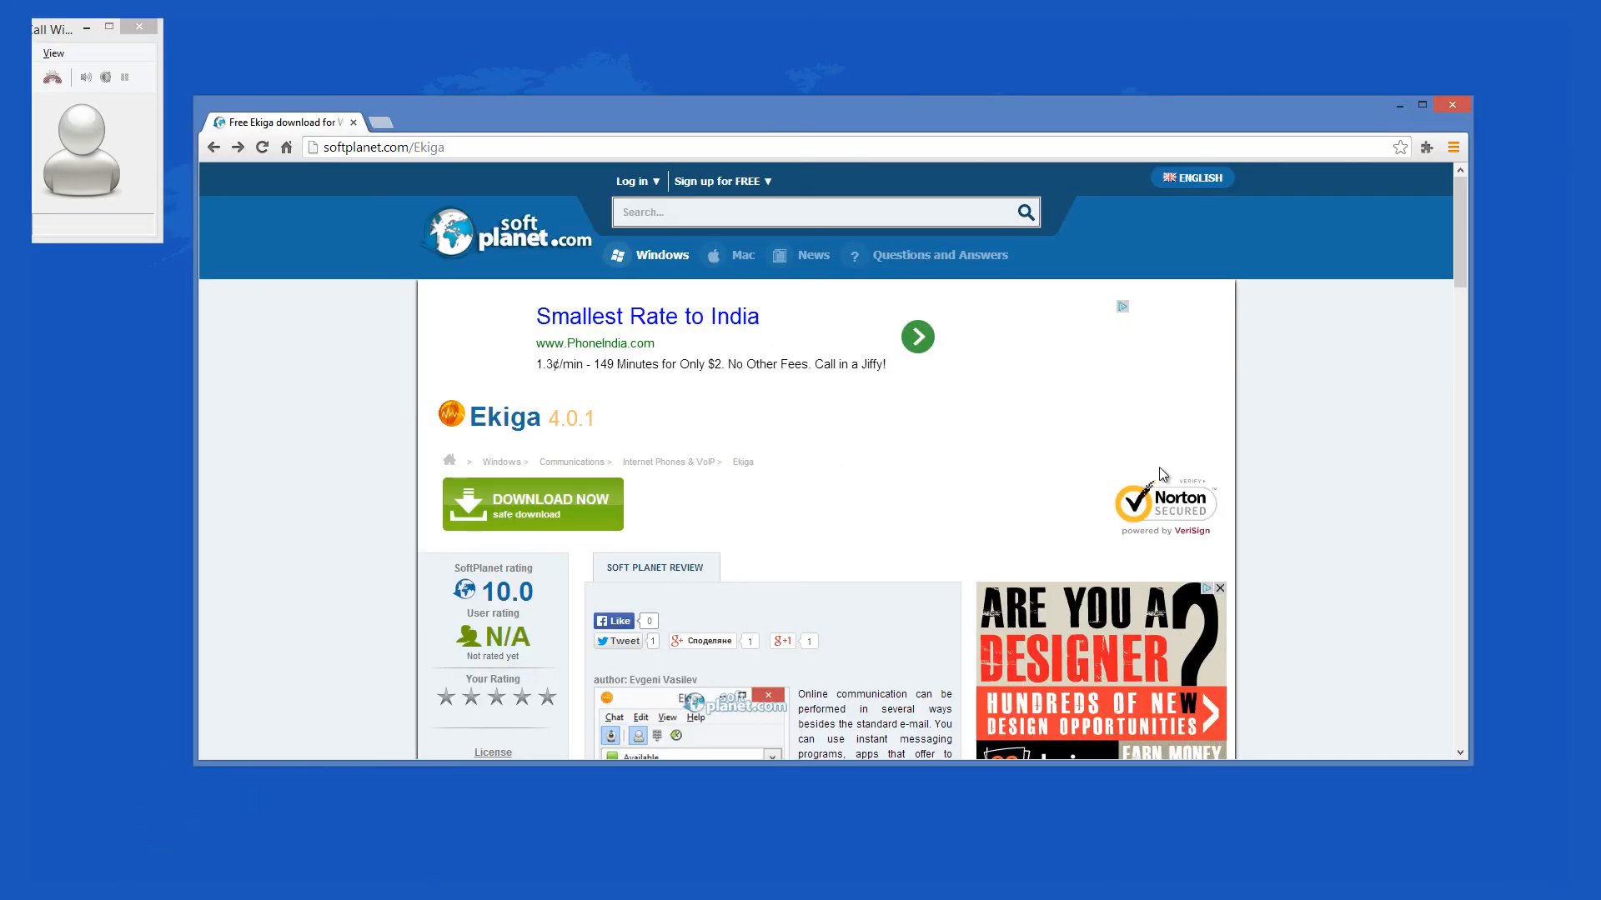
- Scroll SoftPlanet's Ekiga 4.0.1 page down to the review and back to the top
scroll("down", 3)
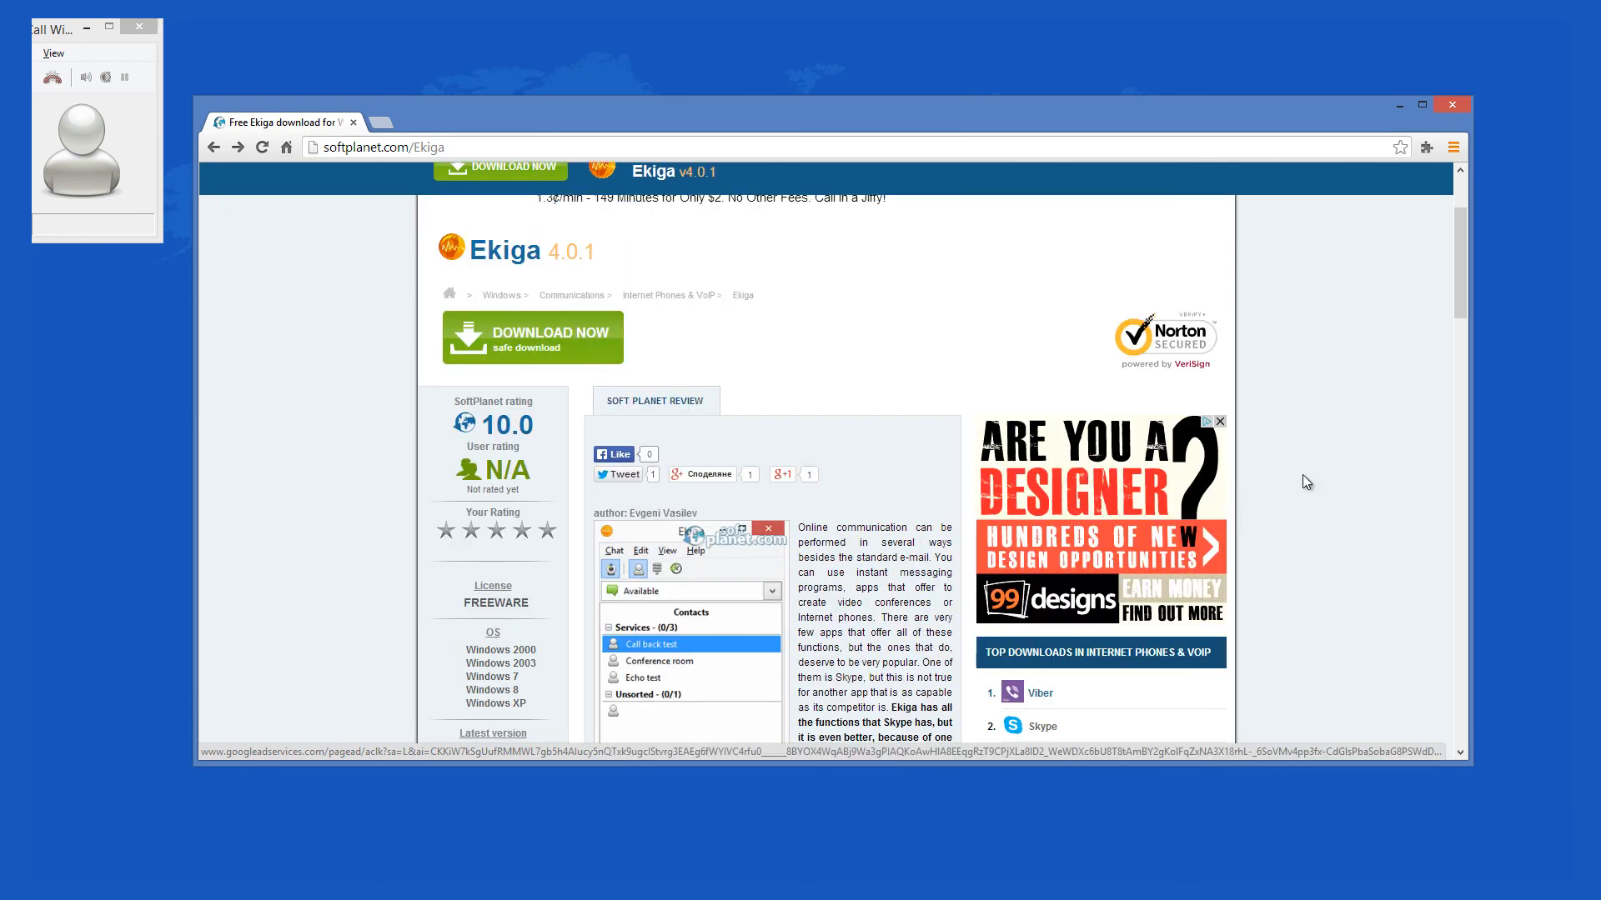
scroll("up", 3)
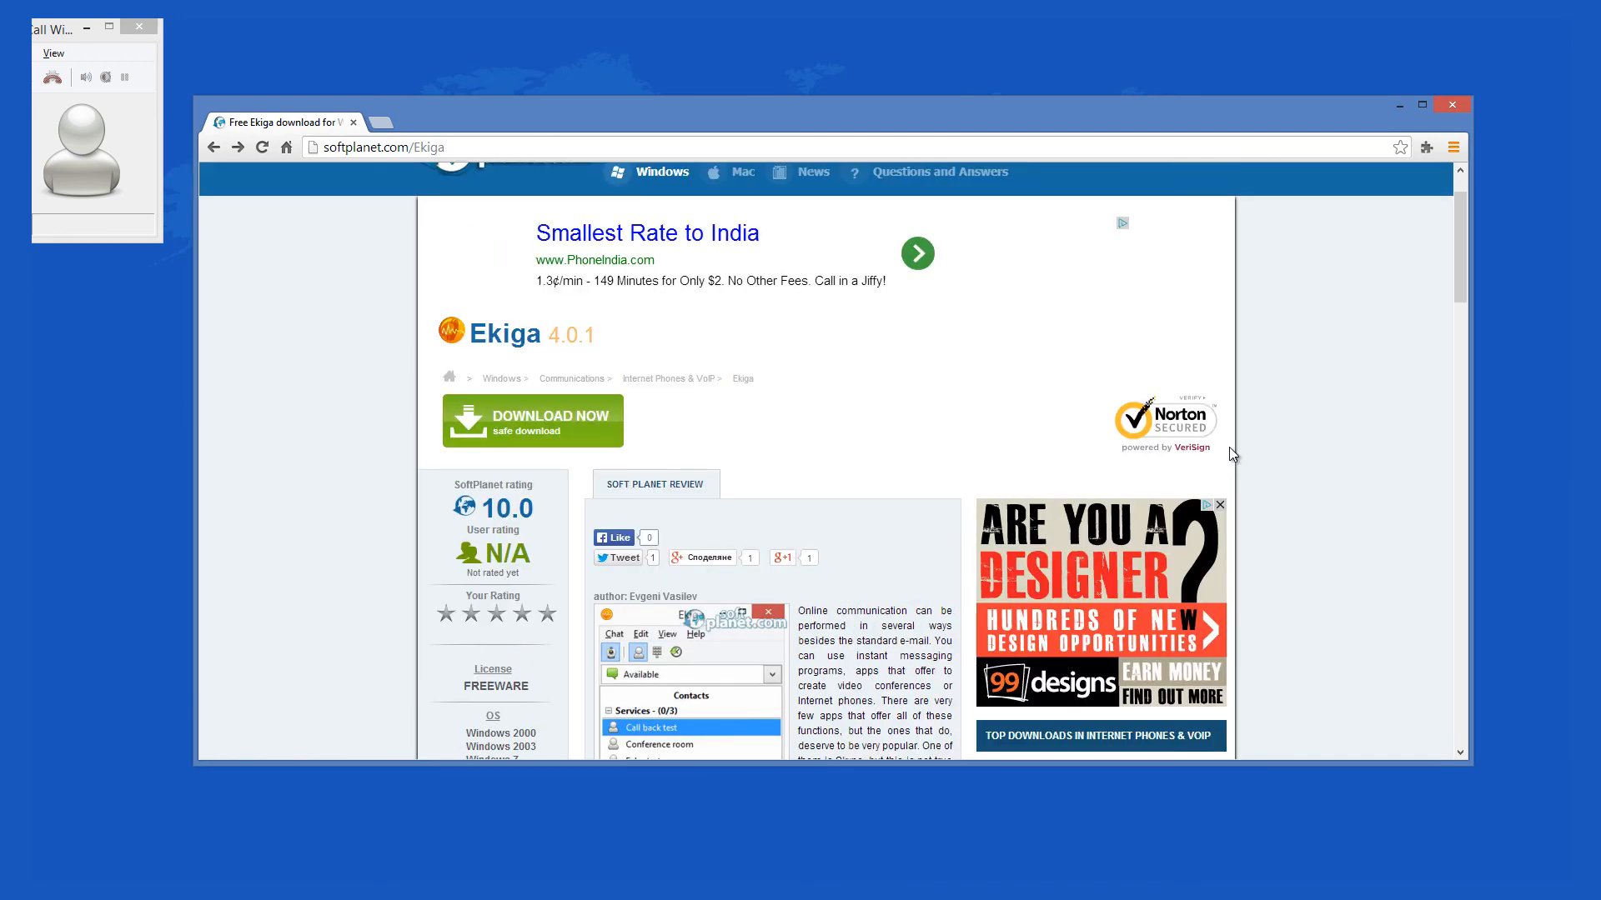
mouse_move(565, 451)
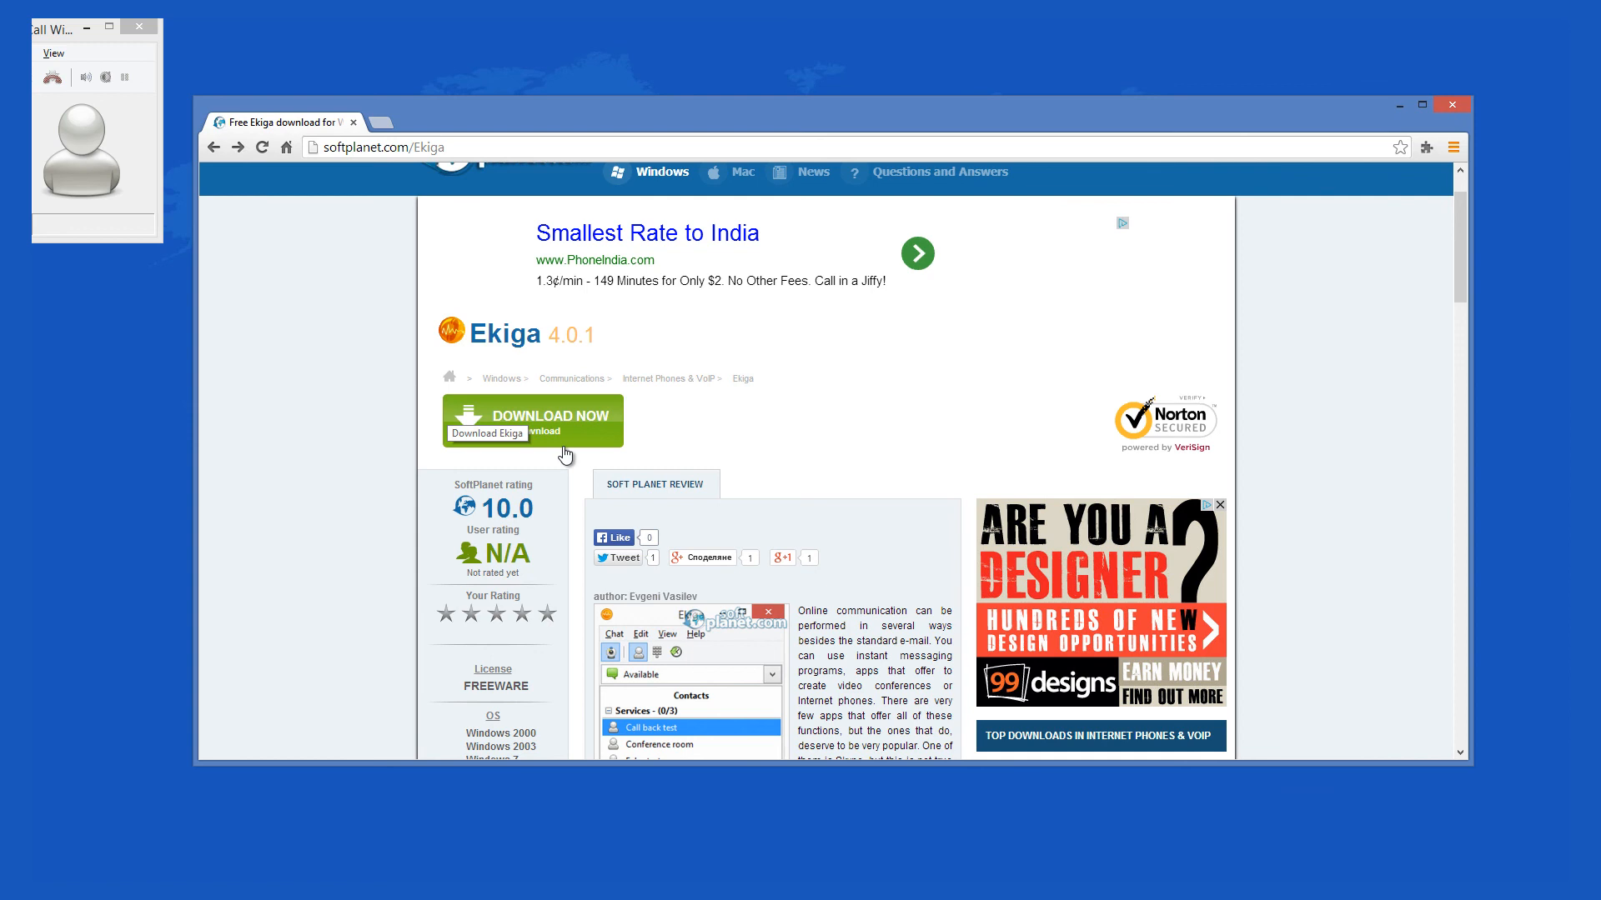
scroll("up", 3)
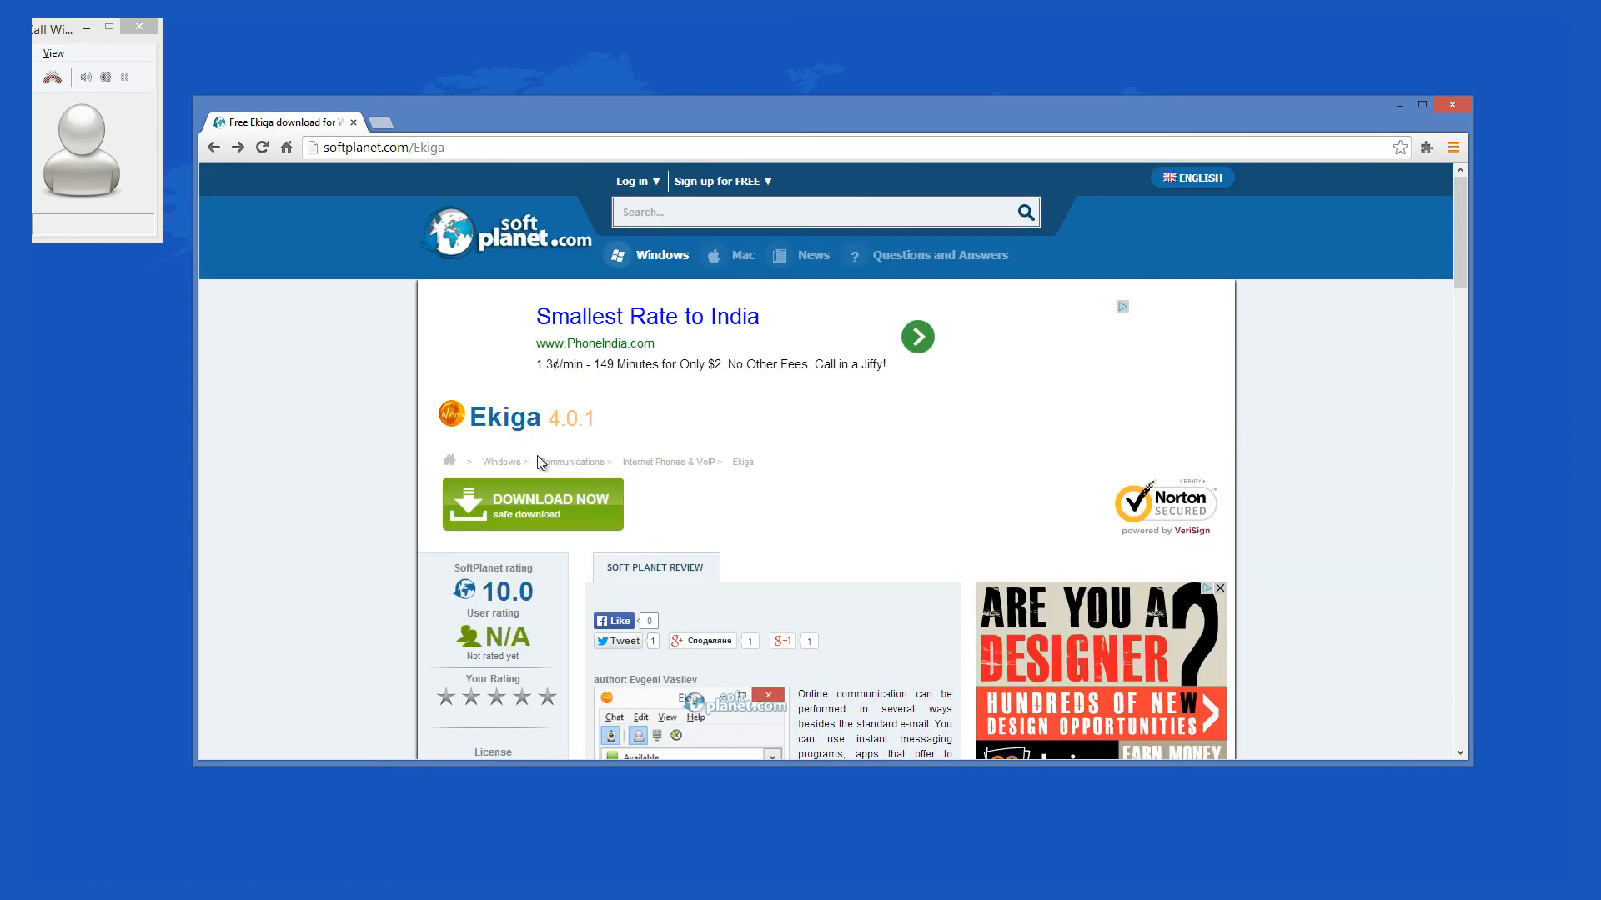
mouse_move(378, 484)
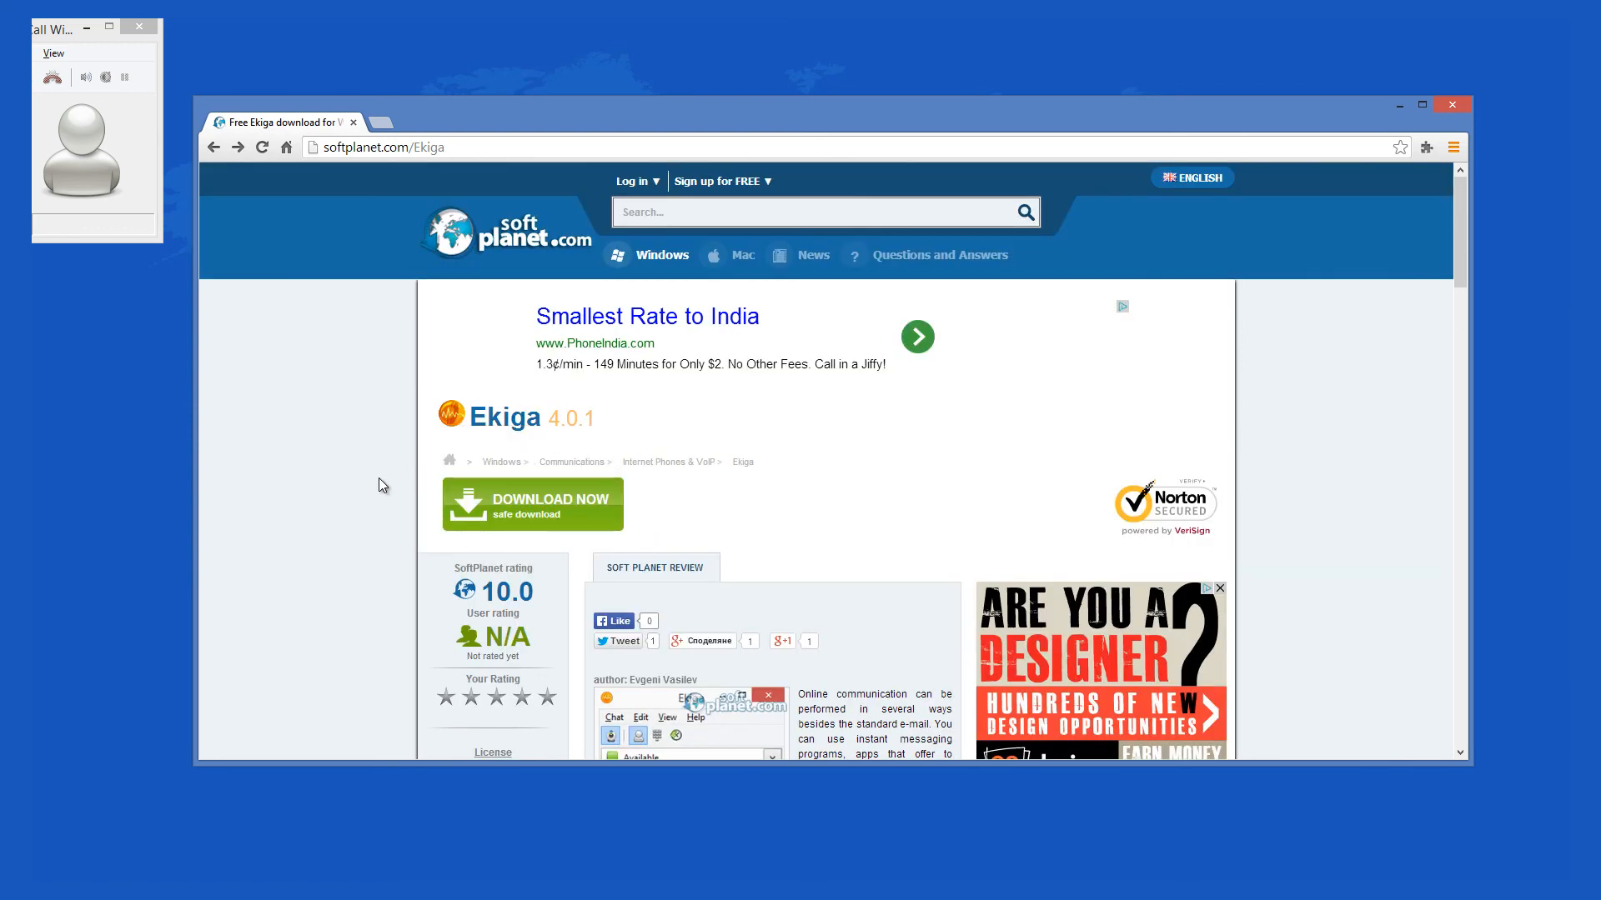